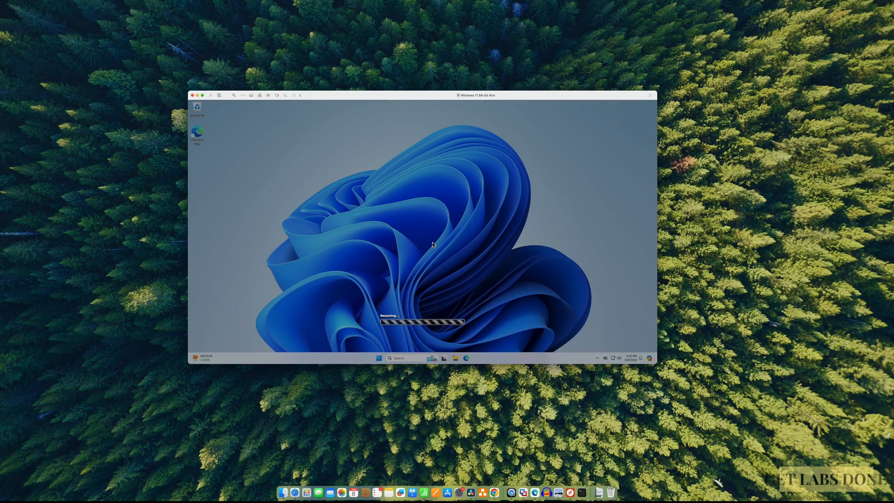
pyautogui.moveTo(620, 281)
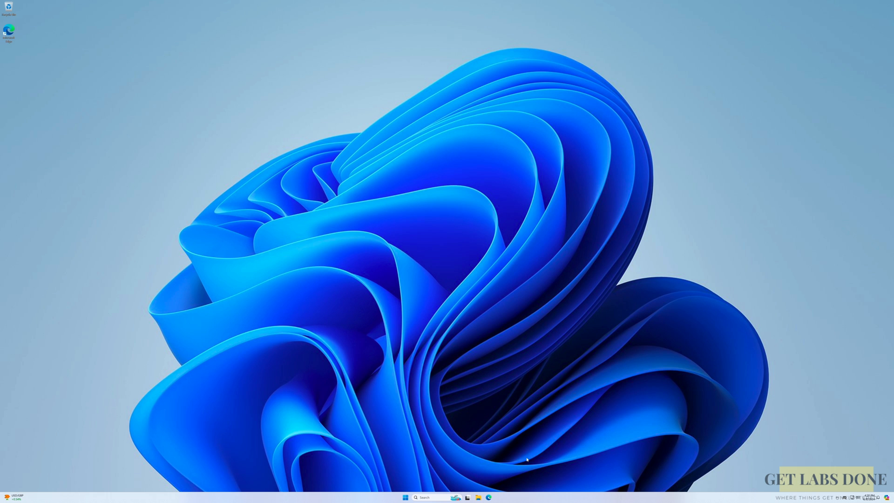
# - Resume the Windows 11 Arm VM and bring its desktop full screen
pyautogui.click(448, 358)
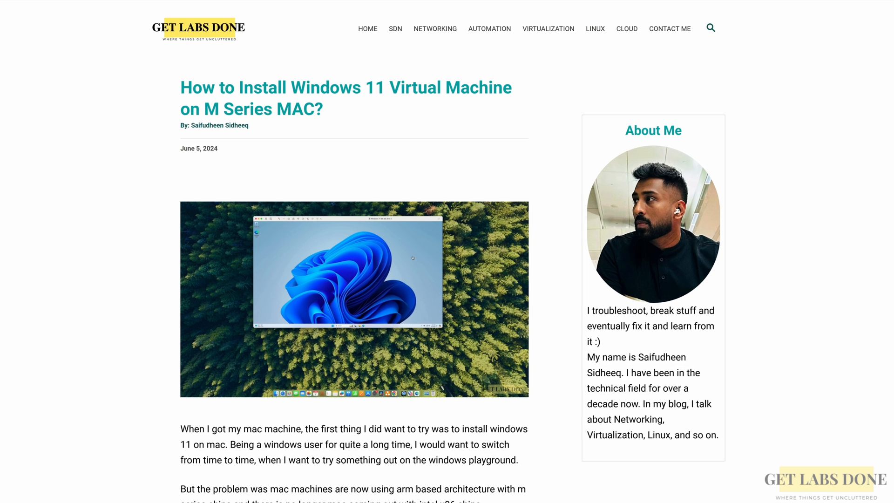
# - Scroll the Get Labs Done guide down to its create-virtual-machine step
pyautogui.scroll(-3)
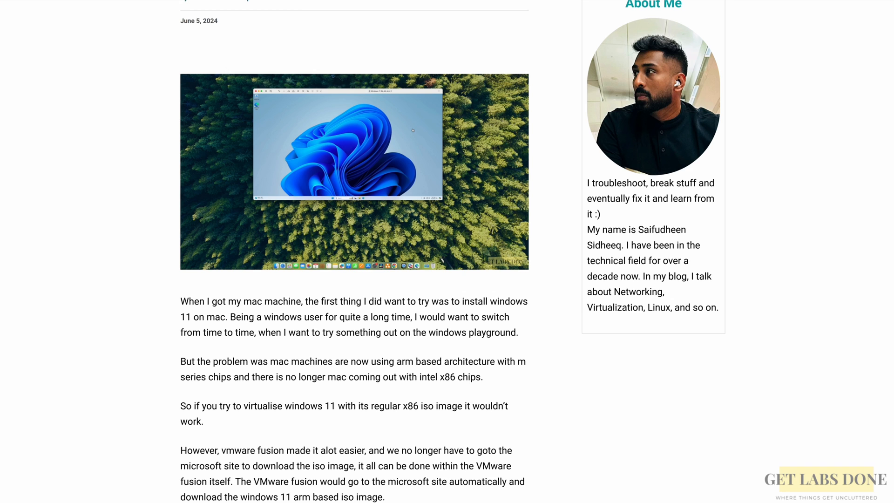
pyautogui.scroll(-3)
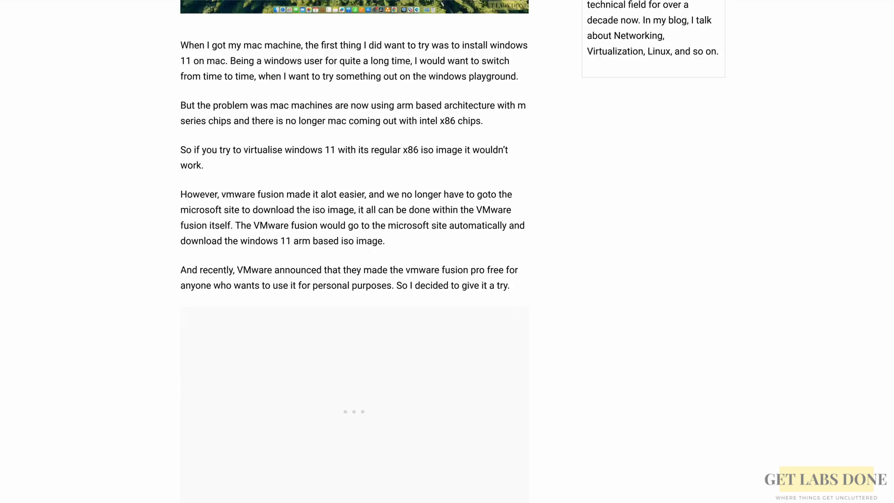
pyautogui.scroll(-3)
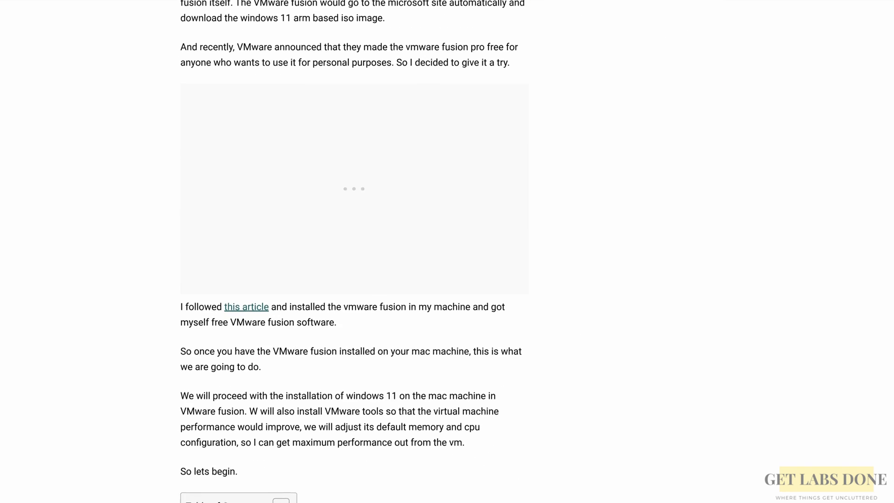
pyautogui.scroll(-3)
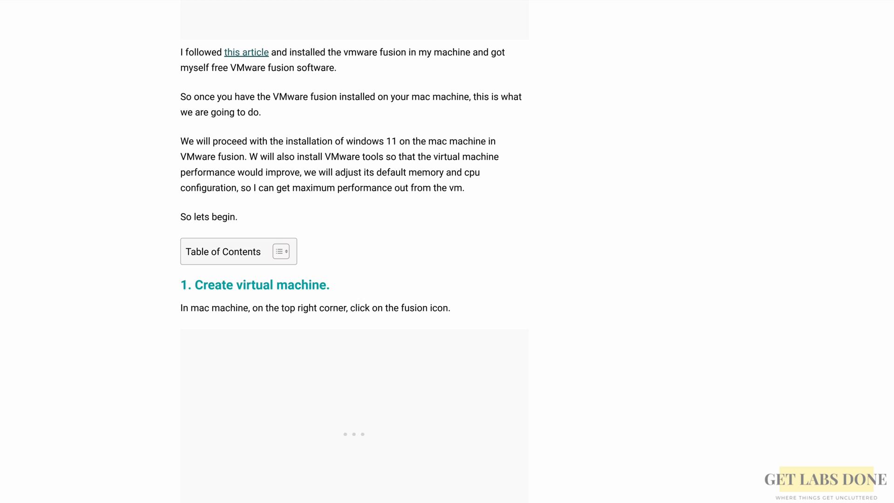
pyautogui.scroll(-3)
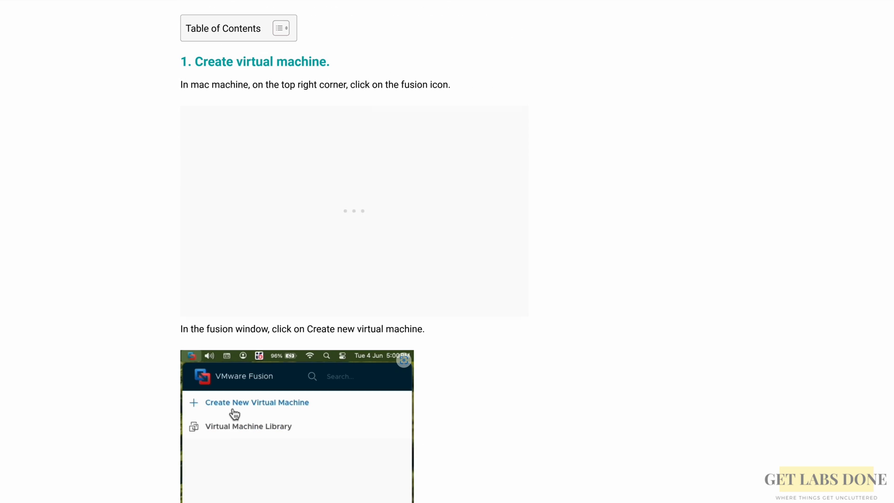
pyautogui.scroll(-3)
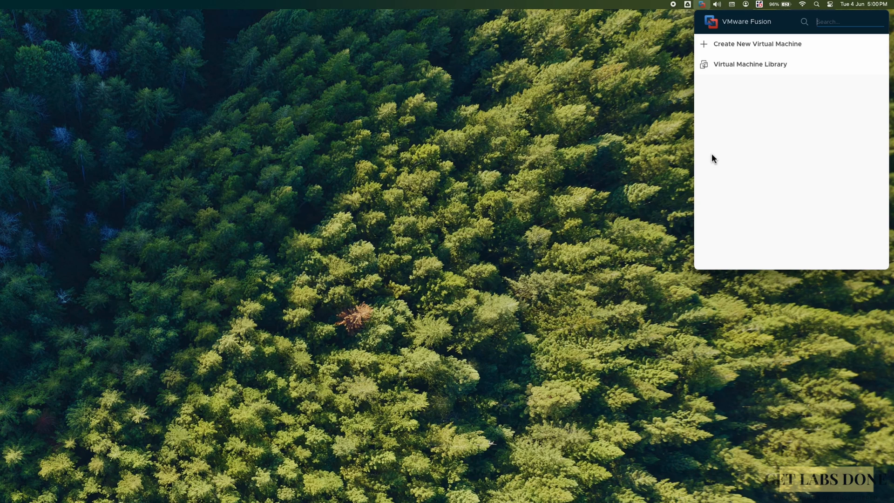
pyautogui.moveTo(728, 60)
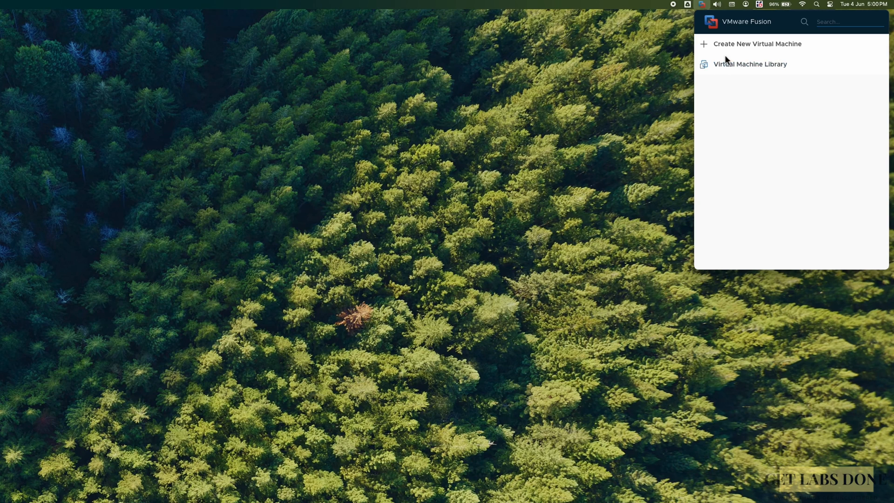
# - Start a new virtual machine and choose 'Create a custom virtual machine'
pyautogui.click(758, 44)
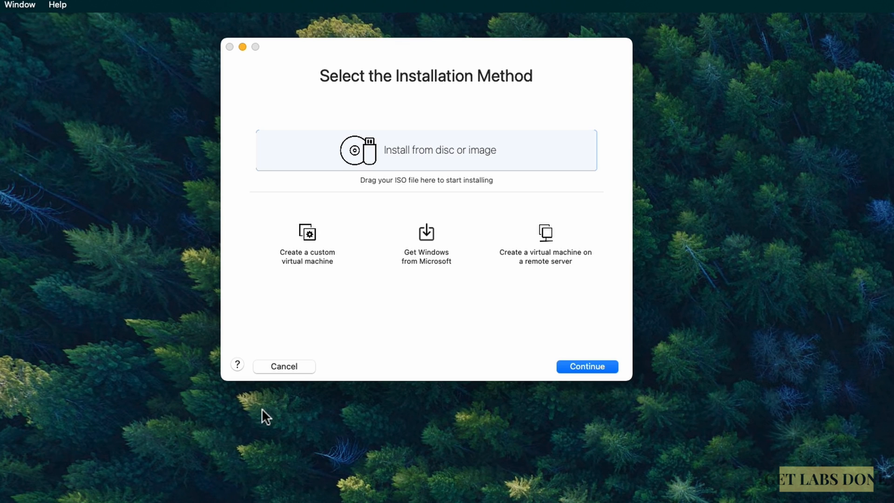
pyautogui.moveTo(301, 260)
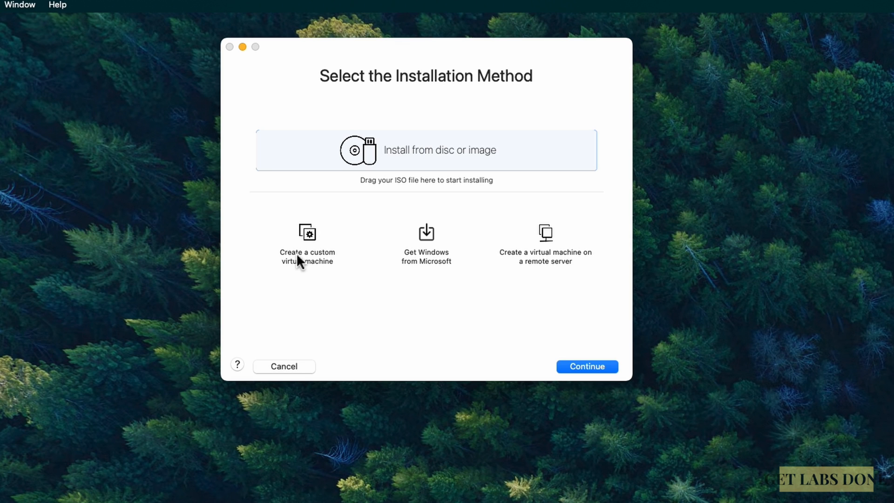
pyautogui.click(306, 243)
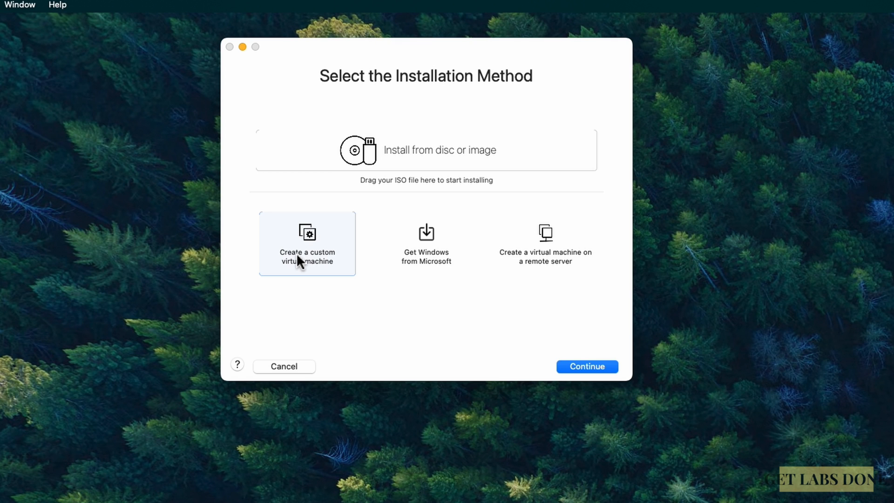
pyautogui.moveTo(435, 280)
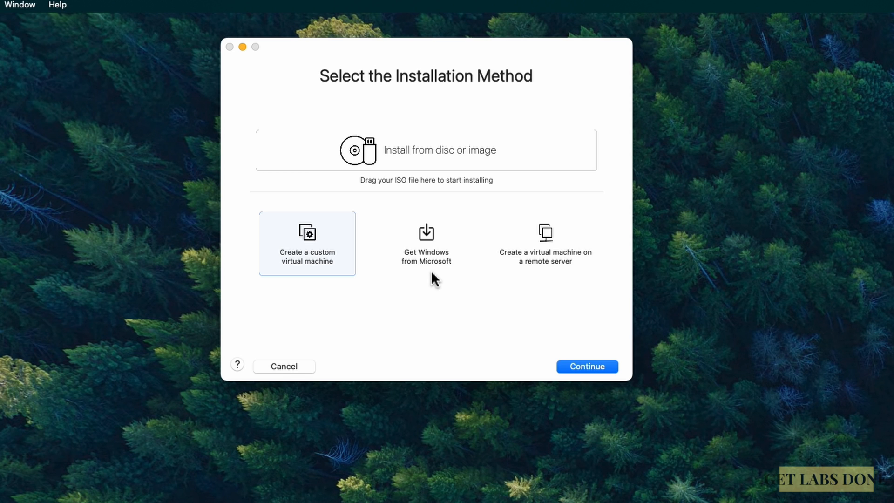
# - Choose 'Get Windows from Microsoft' and continue into the download workflow
pyautogui.click(426, 243)
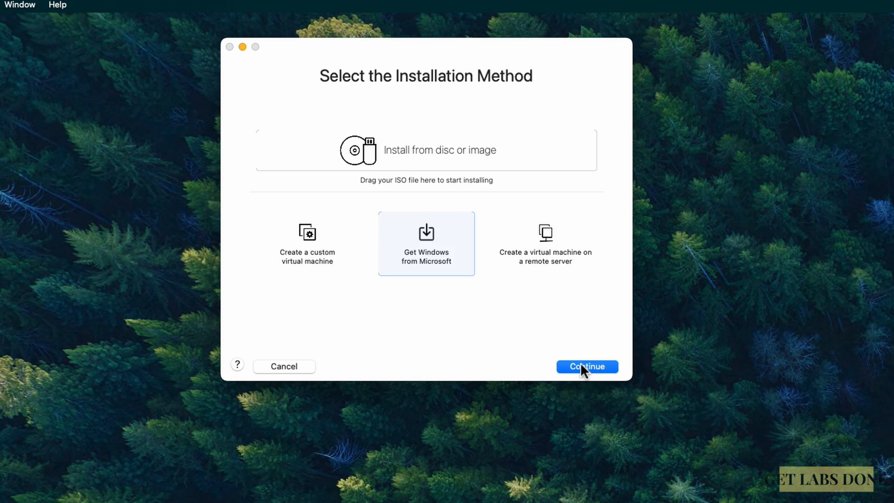
pyautogui.click(586, 366)
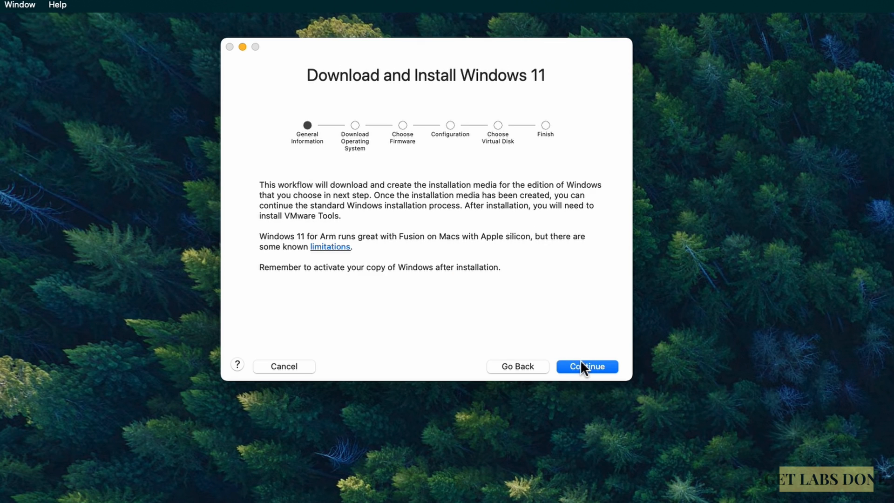
pyautogui.moveTo(560, 358)
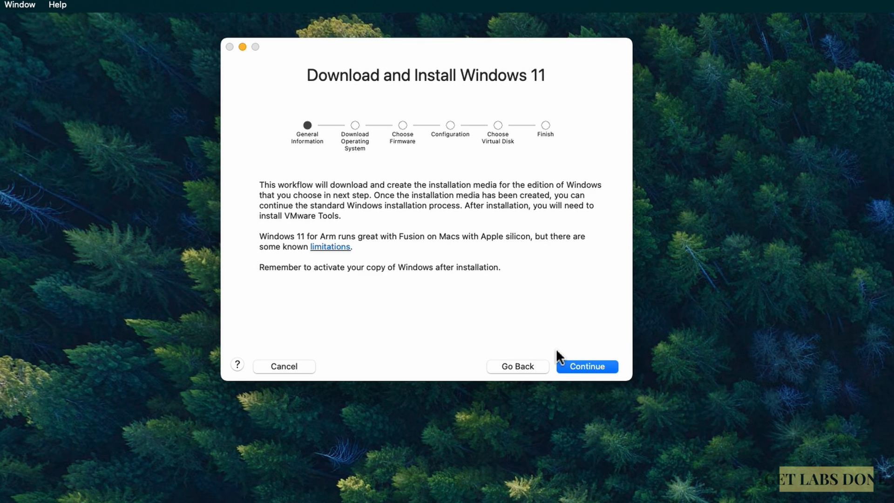
pyautogui.moveTo(455, 351)
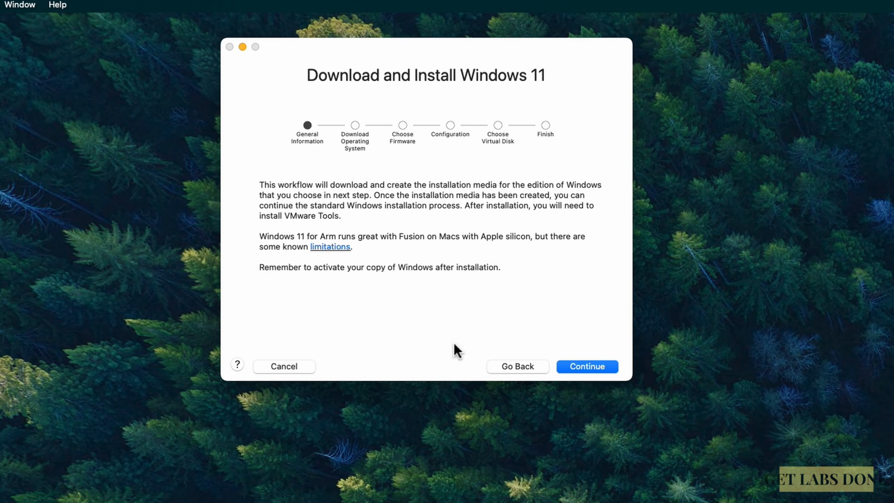
pyautogui.moveTo(383, 298)
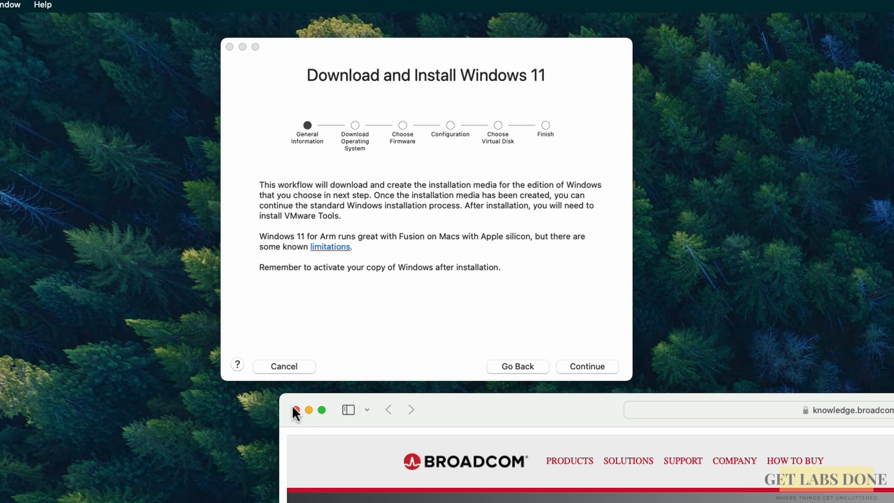
pyautogui.click(585, 366)
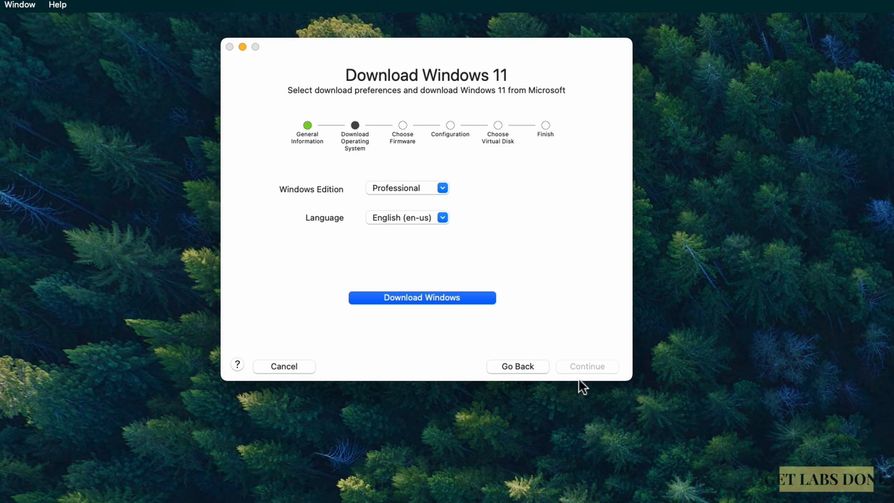
# - Select the Professional edition and download the Windows 11 Arm installation ISO
pyautogui.click(407, 188)
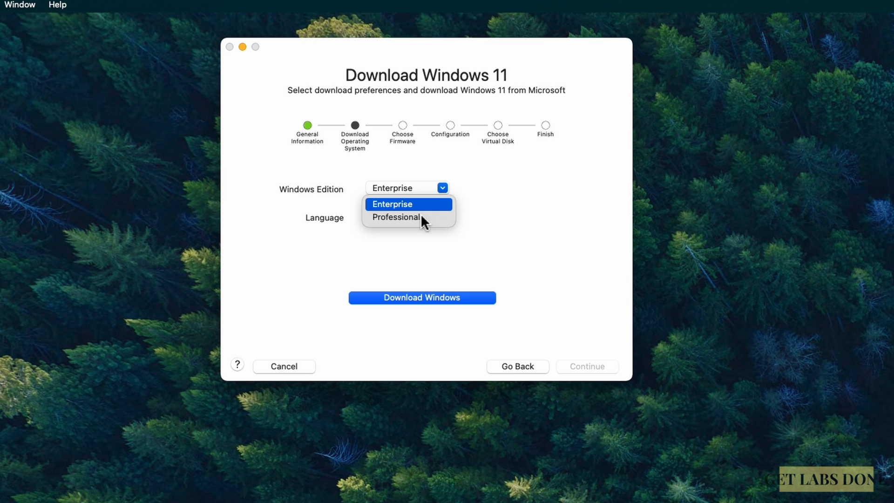
pyautogui.click(394, 217)
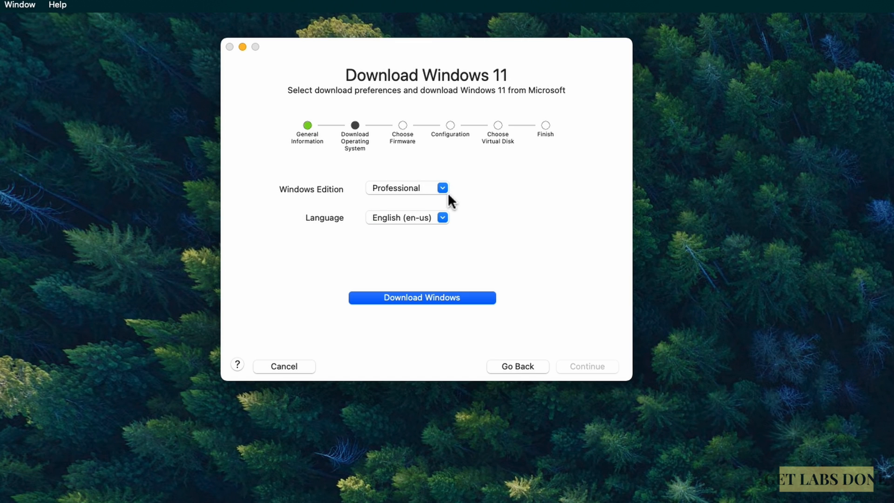
pyautogui.moveTo(489, 229)
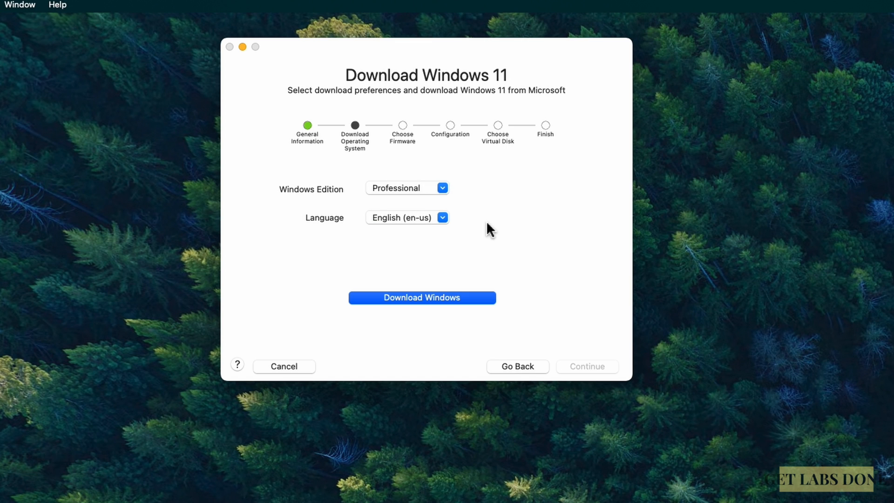
pyautogui.moveTo(480, 246)
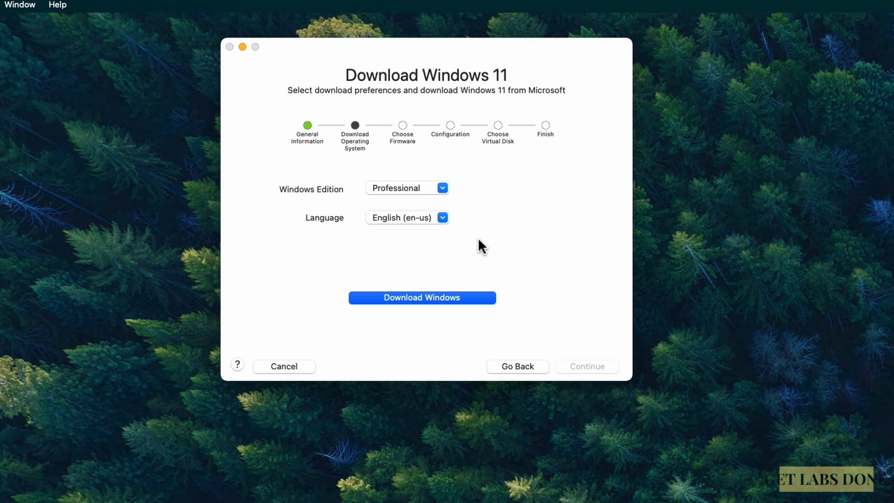
pyautogui.click(421, 297)
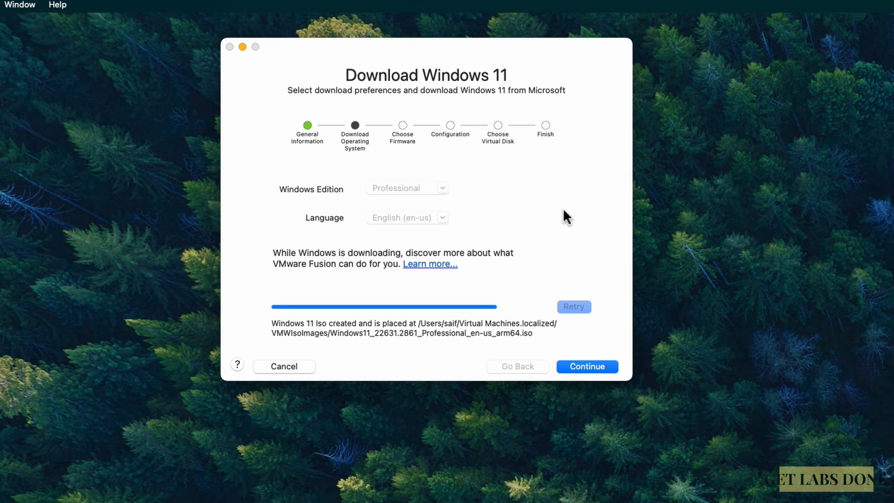
# - Enable UEFI Secure Boot and enter the encryption password for TPM-only files
pyautogui.click(586, 366)
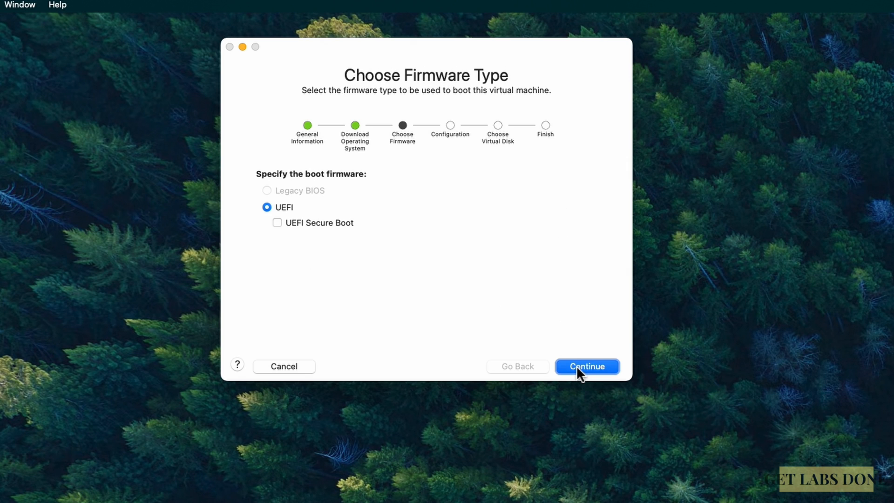
pyautogui.moveTo(347, 233)
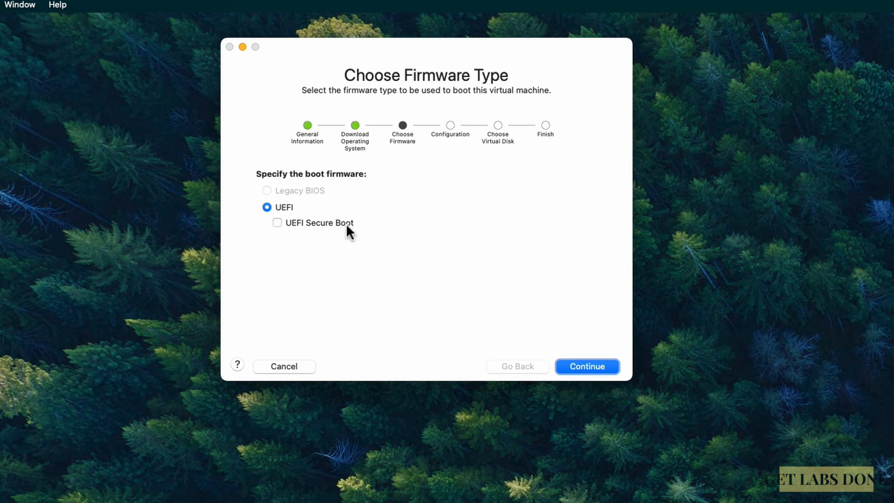
pyautogui.moveTo(288, 218)
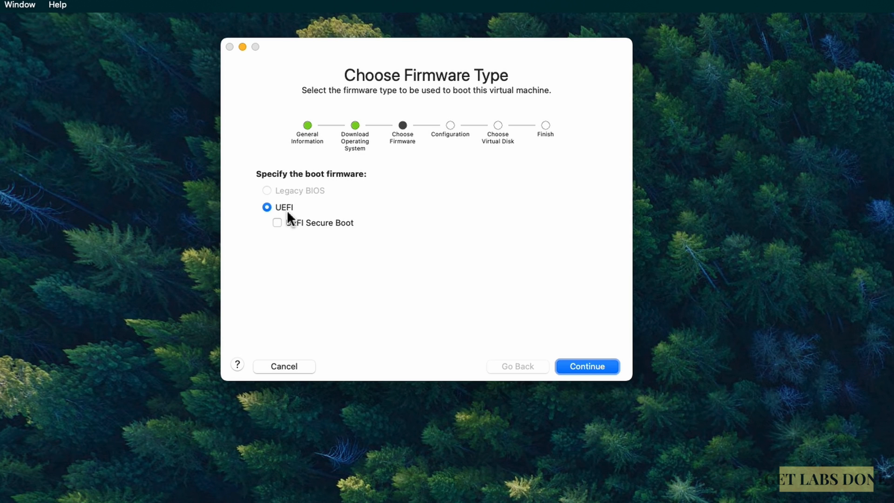
pyautogui.moveTo(279, 229)
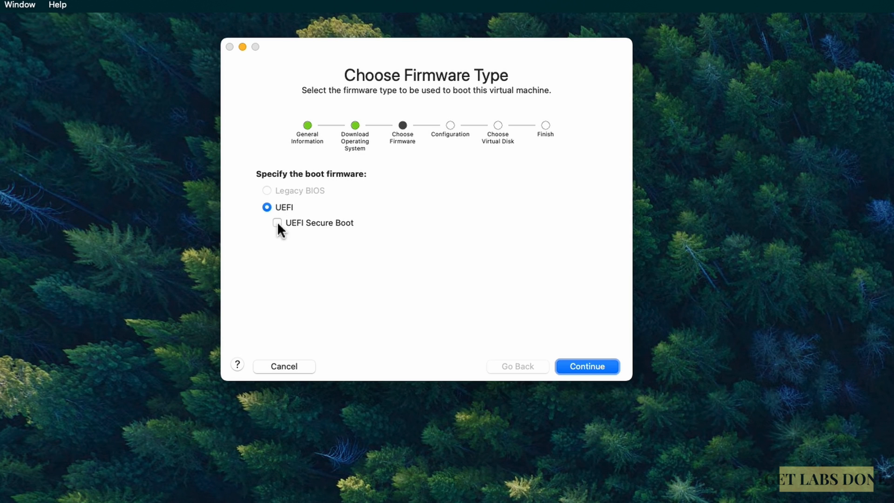
pyautogui.click(277, 222)
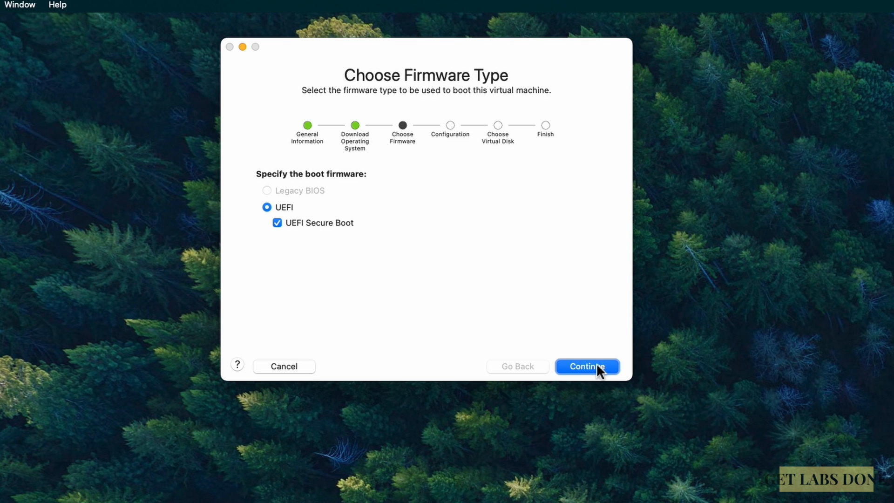
pyautogui.click(587, 366)
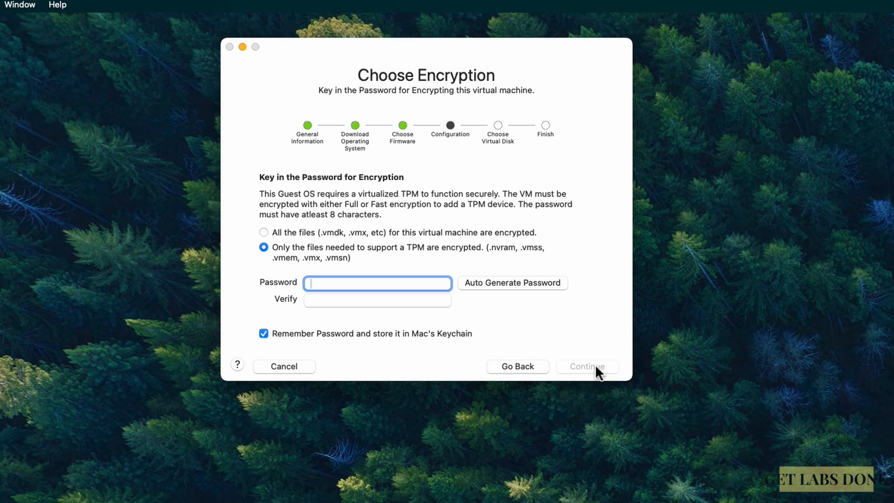
pyautogui.moveTo(400, 209)
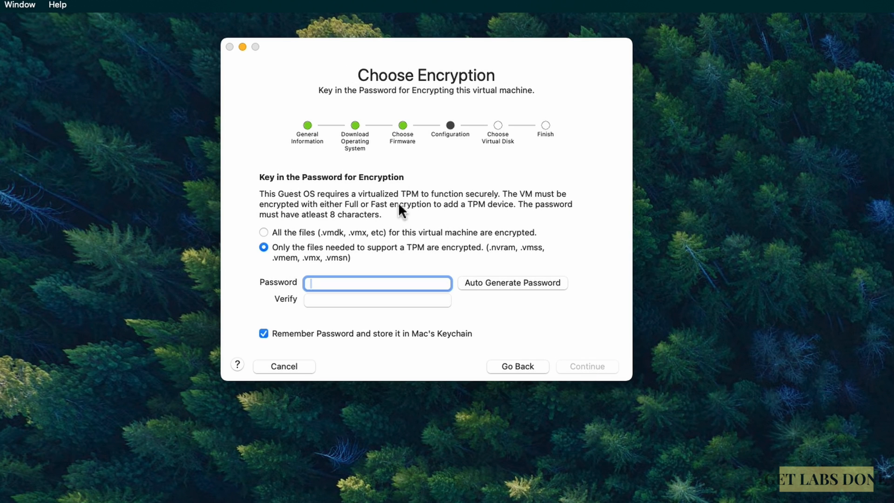
pyautogui.moveTo(368, 214)
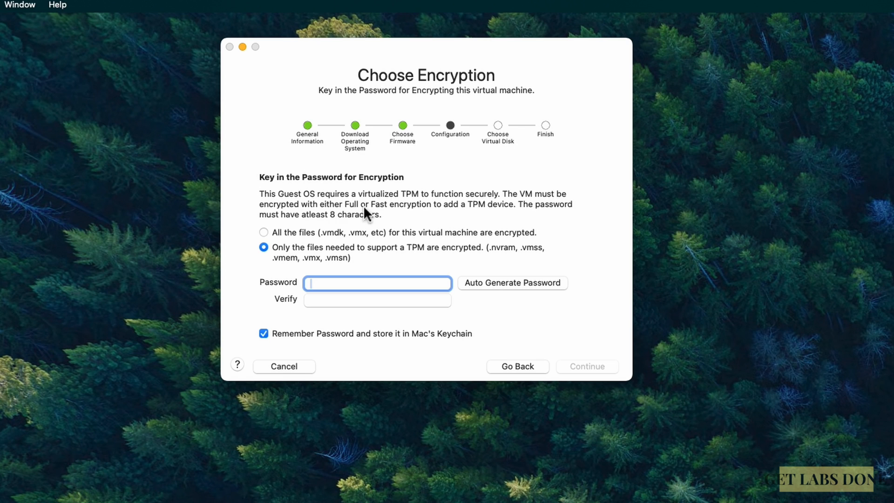
pyautogui.moveTo(367, 241)
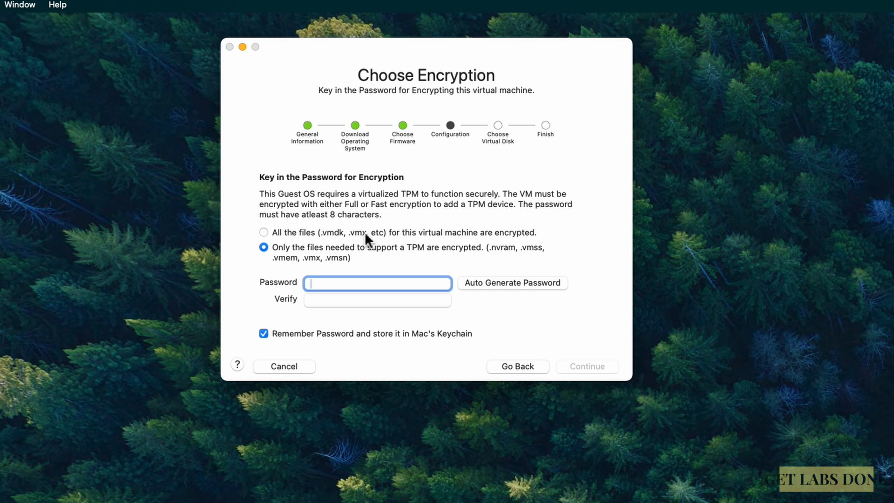
pyautogui.moveTo(498, 244)
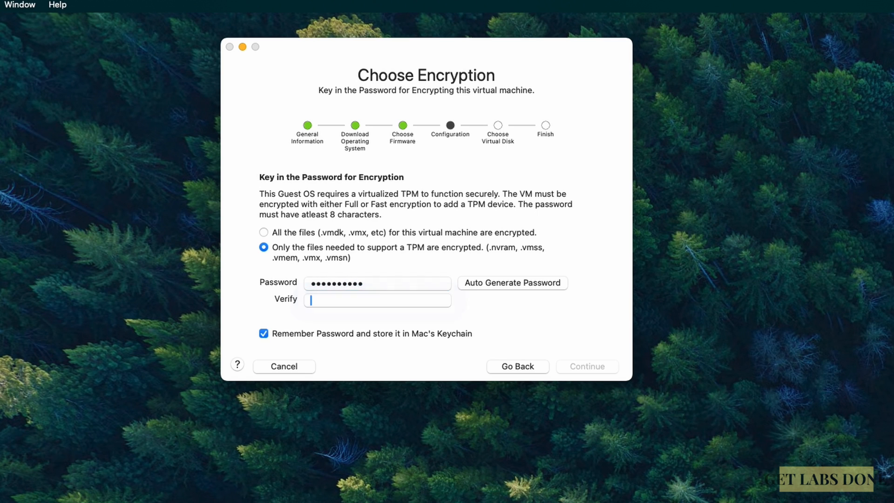
pyautogui.write('•••••')
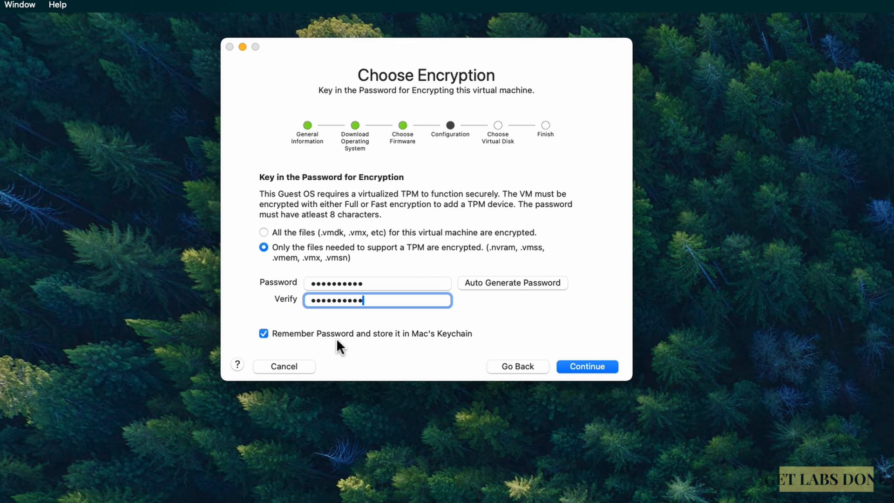
pyautogui.moveTo(310, 346)
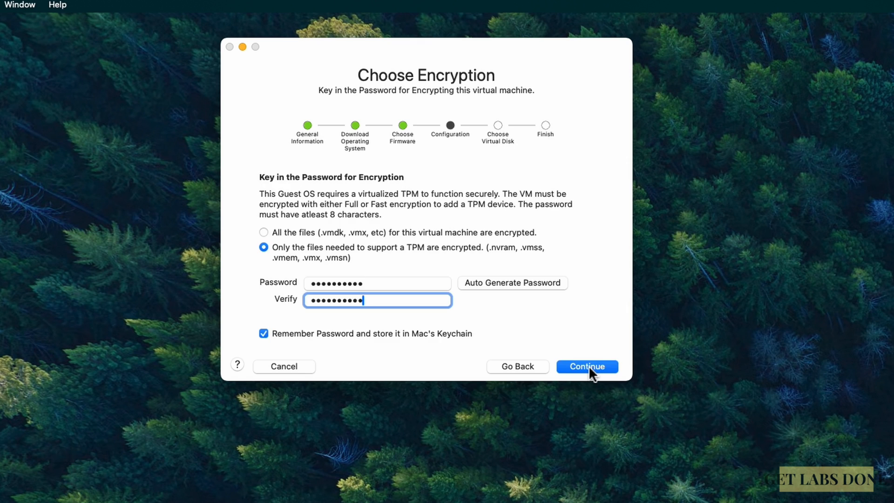
# - Keep 'Create a new virtual disk' (64 GB) and continue to the Finish summary
pyautogui.click(586, 365)
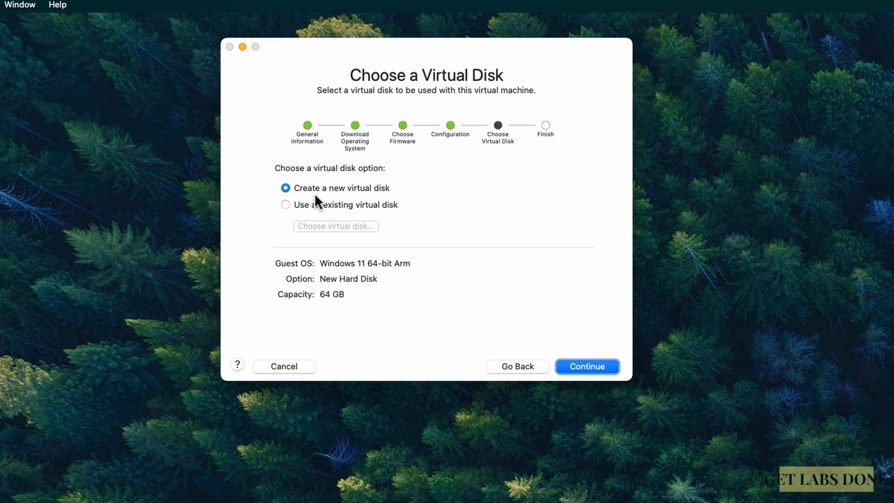
pyautogui.moveTo(341, 214)
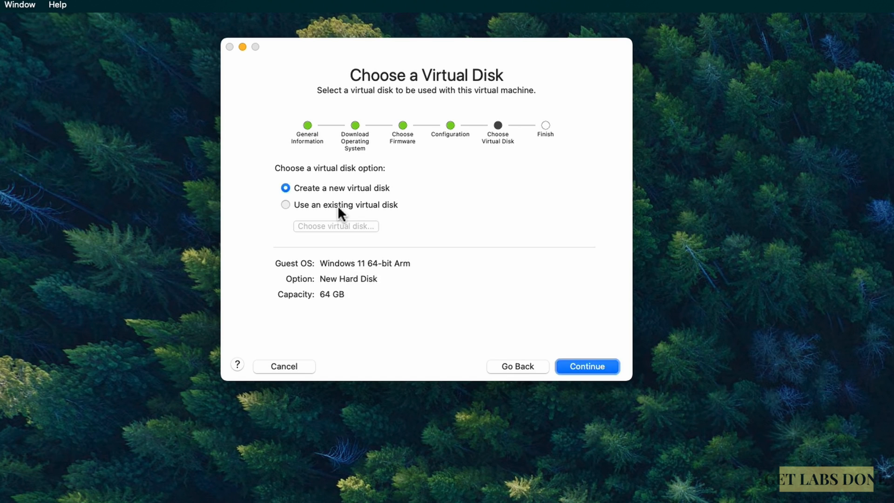
pyautogui.click(285, 205)
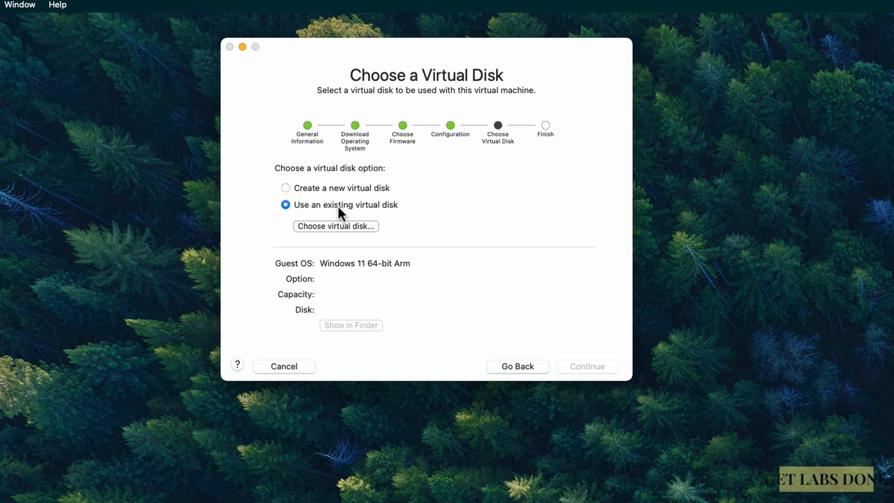
pyautogui.click(286, 188)
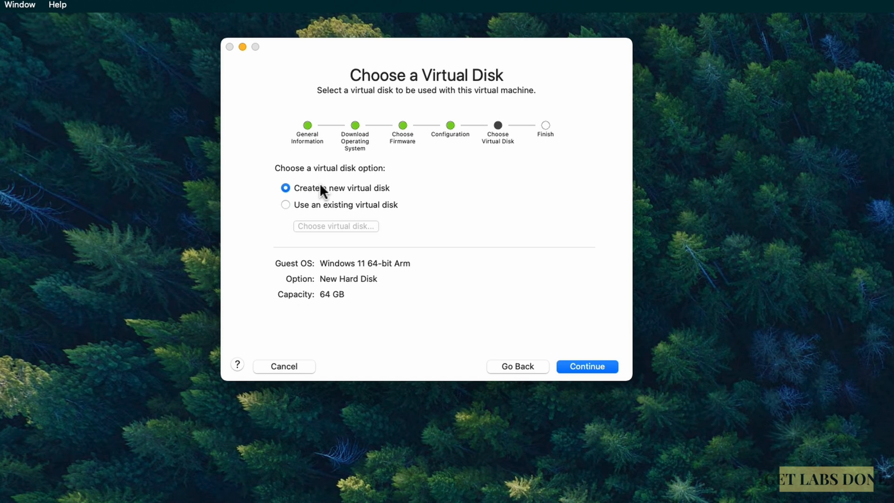
pyautogui.moveTo(429, 322)
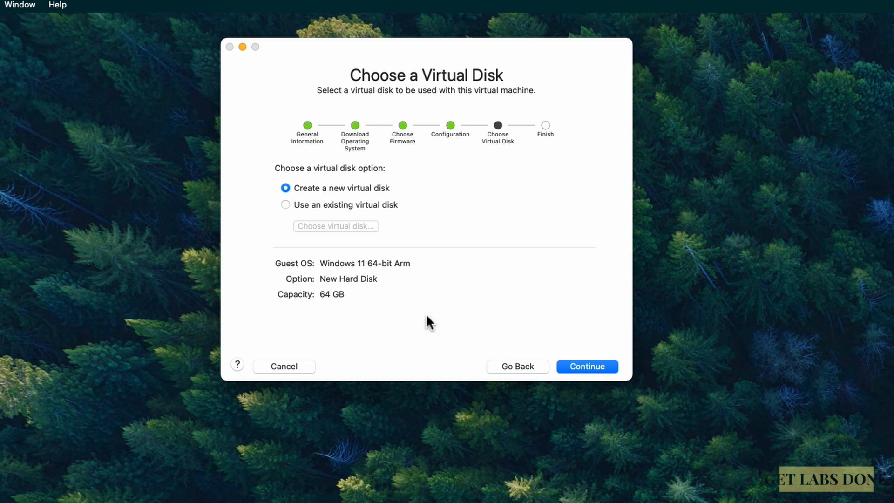
pyautogui.click(587, 365)
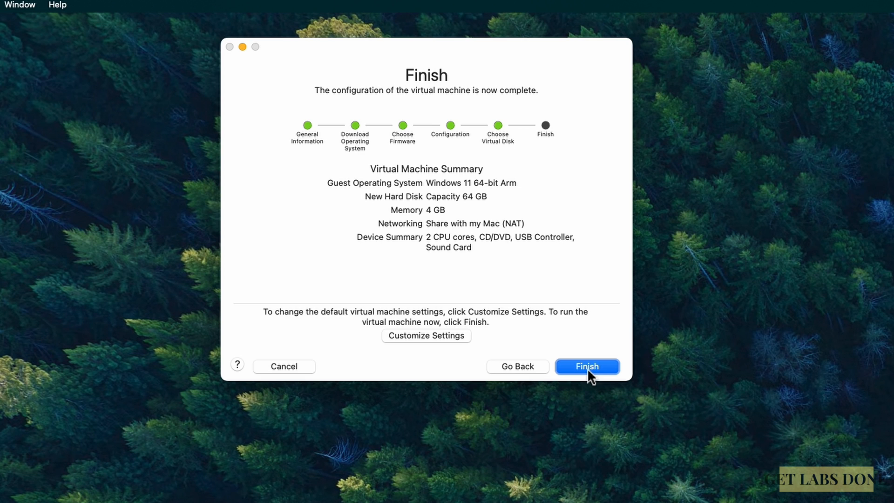
pyautogui.moveTo(522, 228)
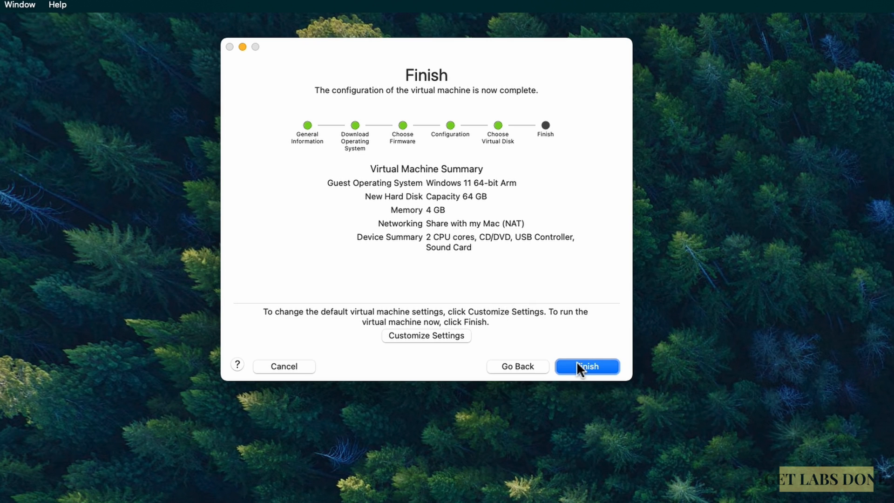
# - Finish the wizard and save the VM as Windows 11 64-bit Arm in Virtual Machines
pyautogui.click(587, 366)
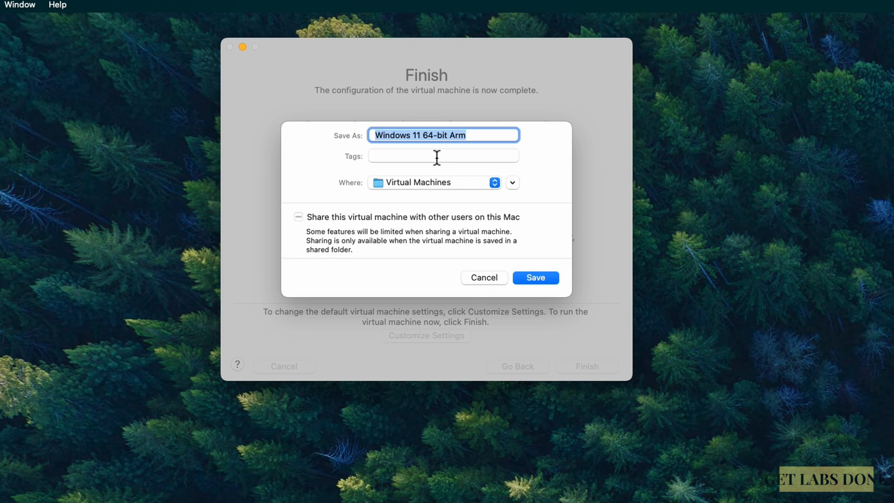
pyautogui.moveTo(525, 291)
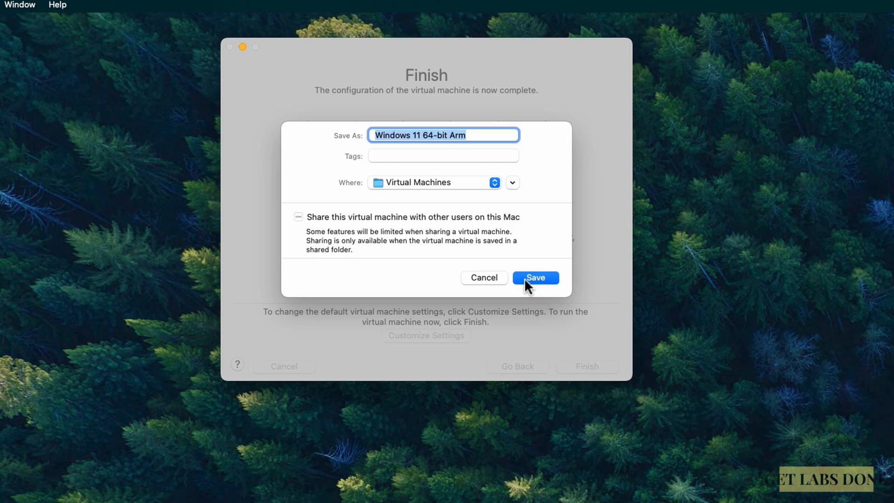
pyautogui.click(535, 278)
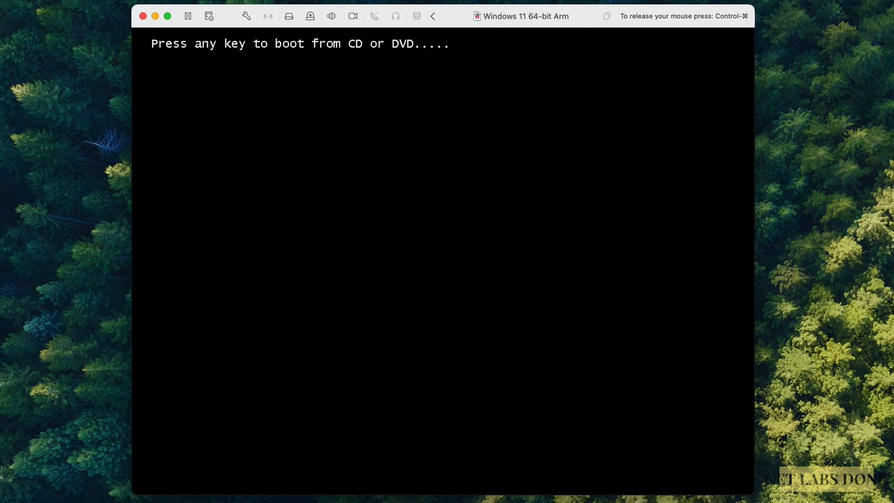
# - Boot from the installer, accept language, skip the product key and choose Windows 11 Pro
pyautogui.press('space')
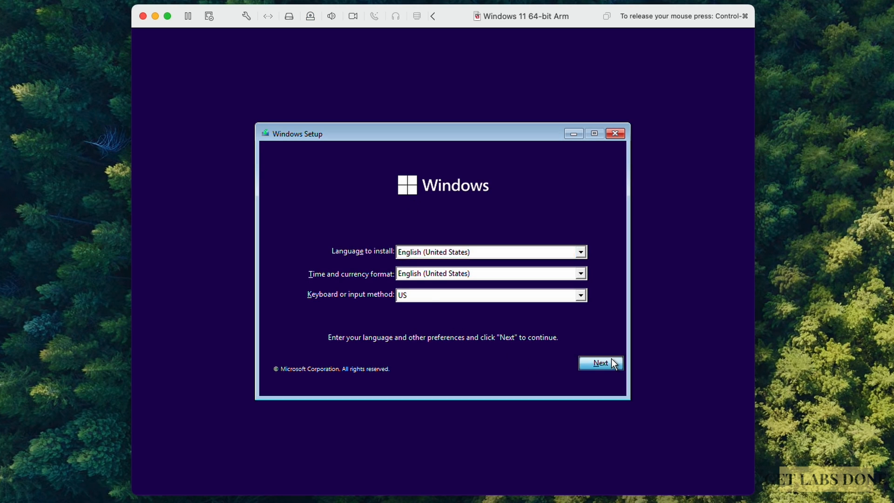
pyautogui.click(599, 362)
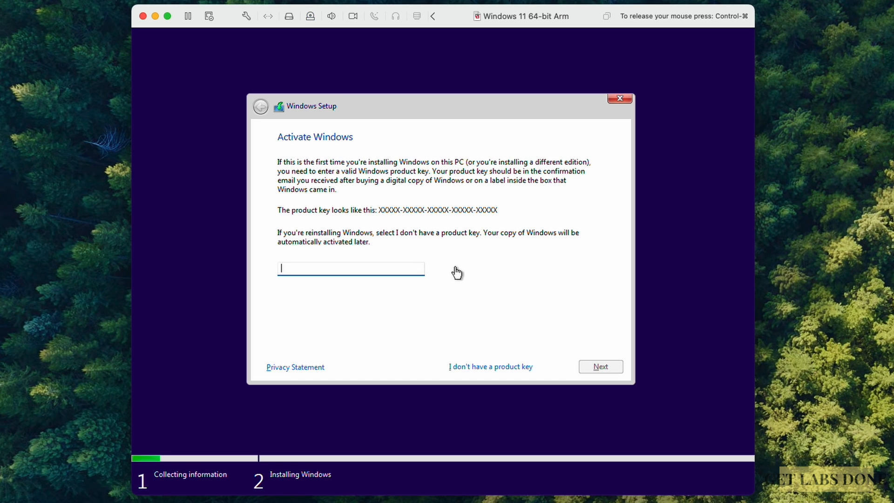
pyautogui.click(490, 367)
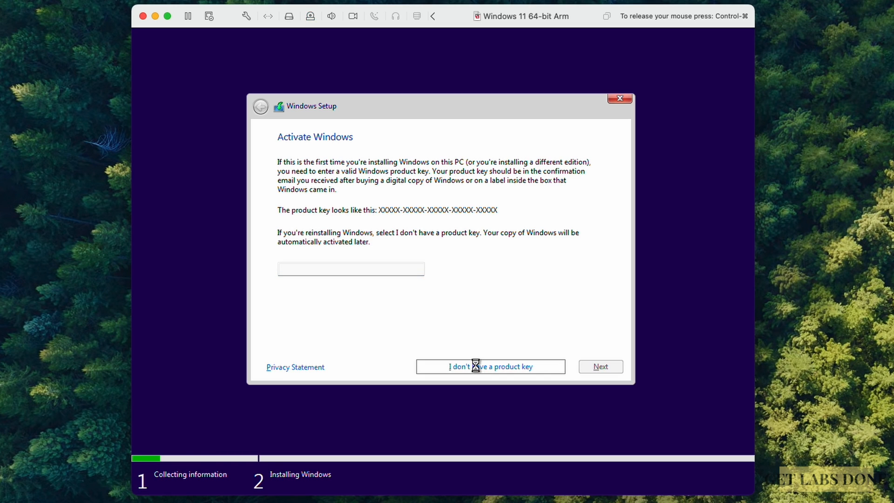
pyautogui.click(488, 366)
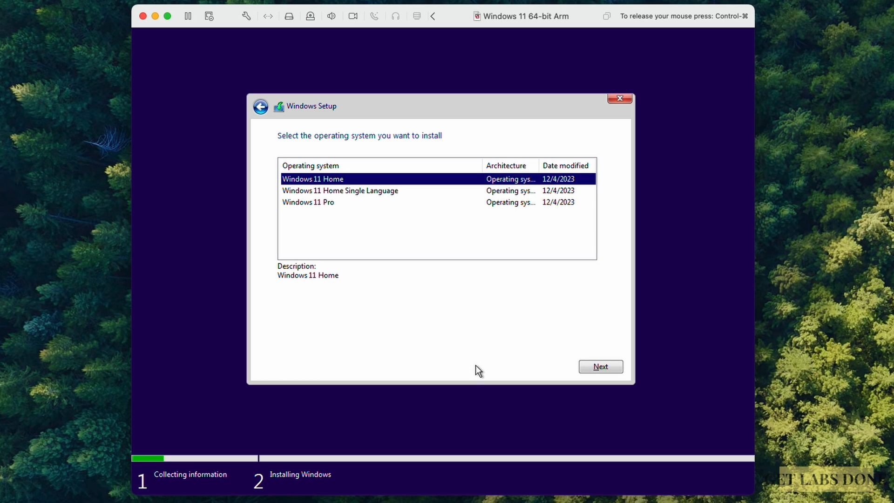
pyautogui.click(309, 202)
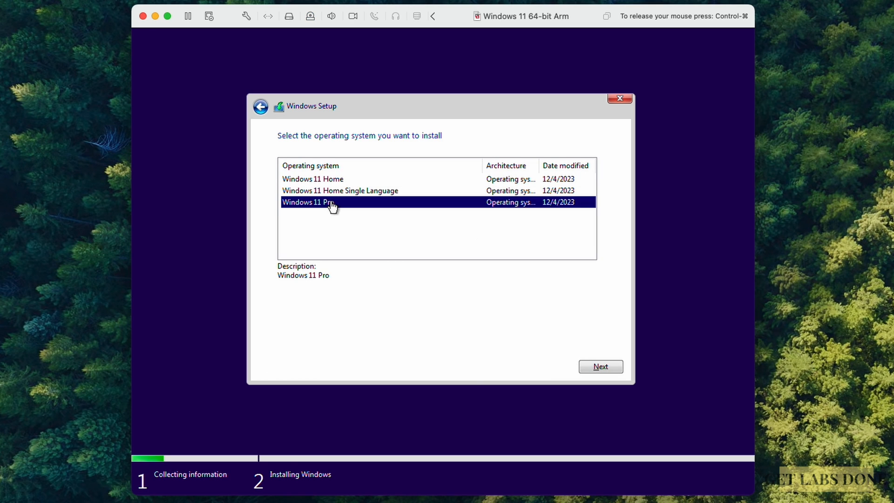
pyautogui.moveTo(599, 366)
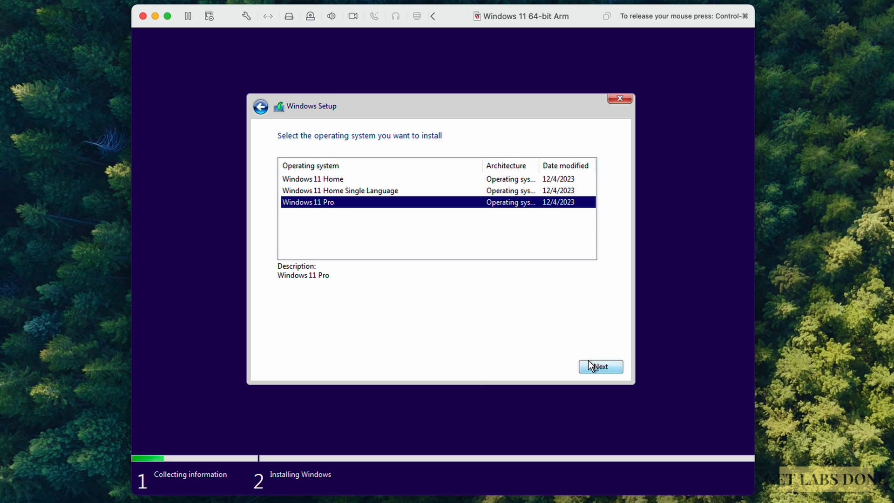
pyautogui.click(600, 367)
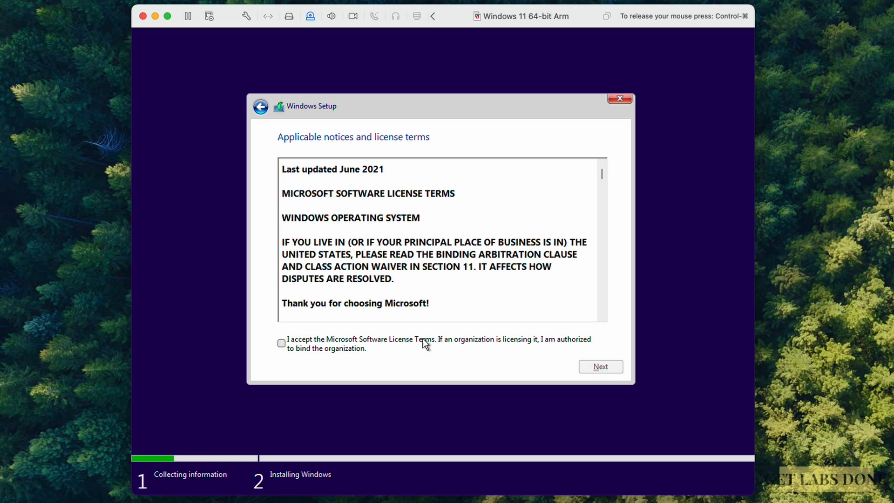
# - Accept the license terms and install Windows onto the 64 GB unallocated drive
pyautogui.click(280, 342)
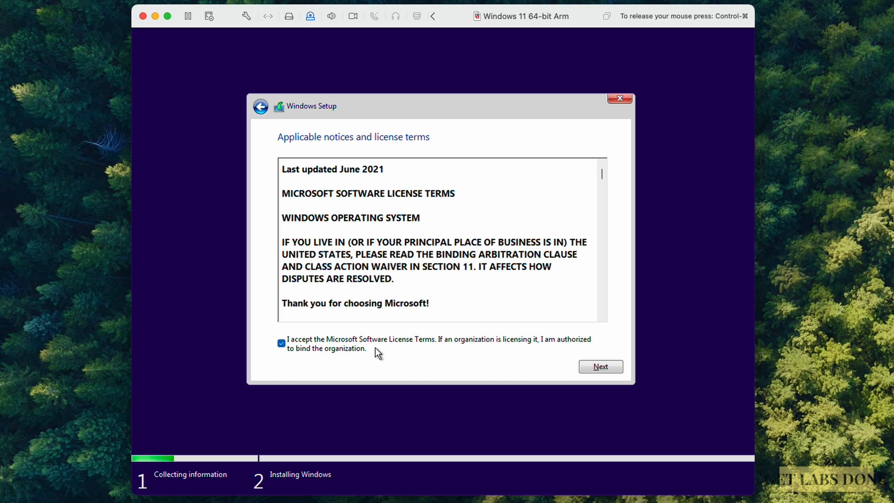
pyautogui.click(600, 365)
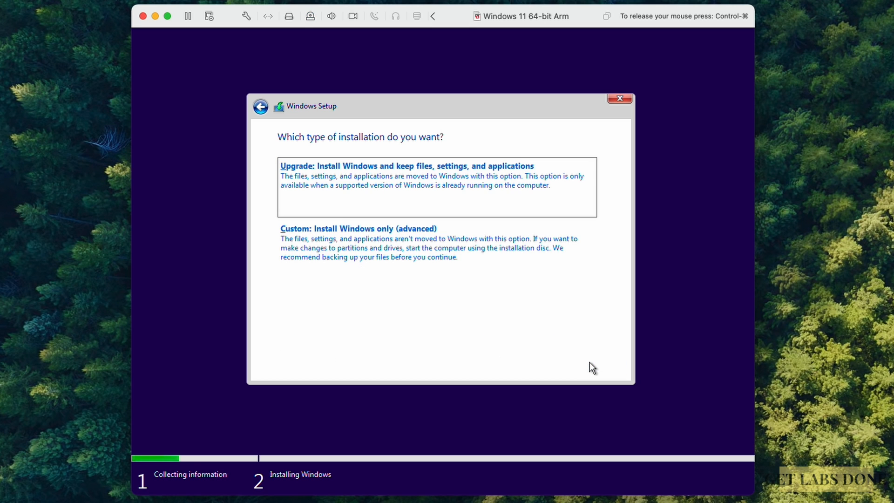
pyautogui.click(358, 229)
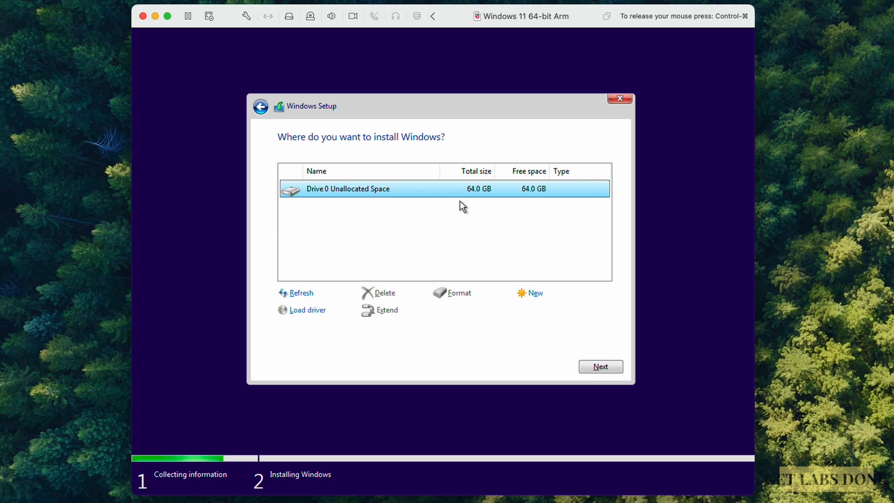
pyautogui.click(600, 366)
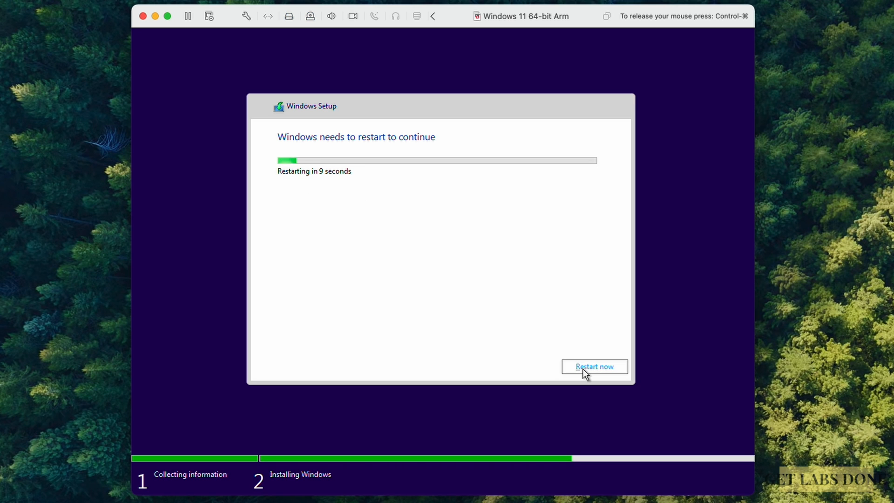
# - Restart the VM right away so it boots into first-run Windows setup
pyautogui.click(594, 366)
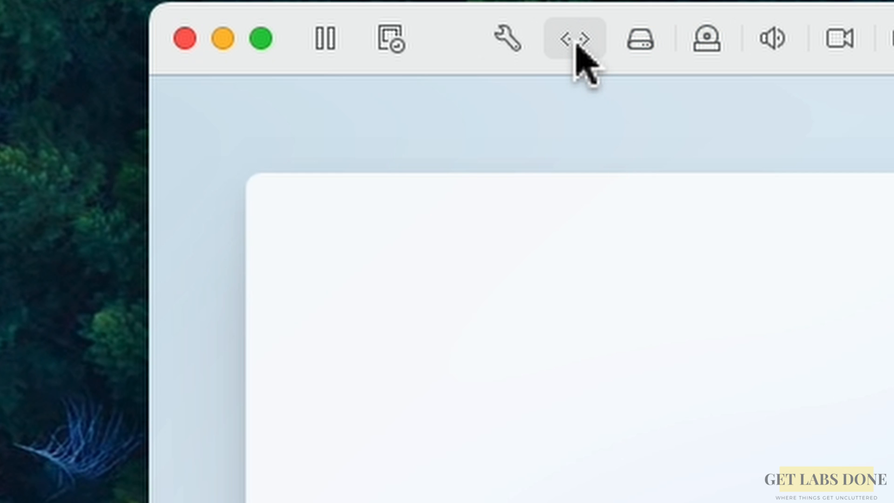
# - Accept United States region and US keyboard, skip a second layout, then Shift+F10 for a command prompt
pyautogui.click(575, 37)
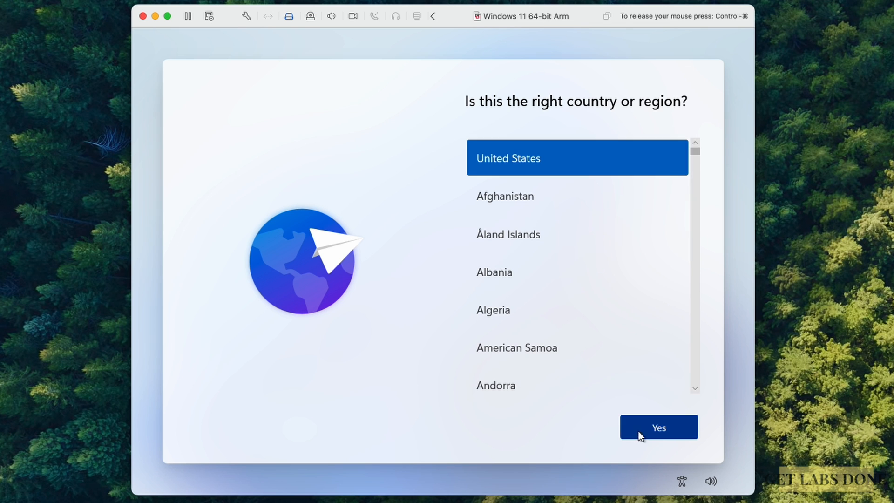
pyautogui.click(658, 428)
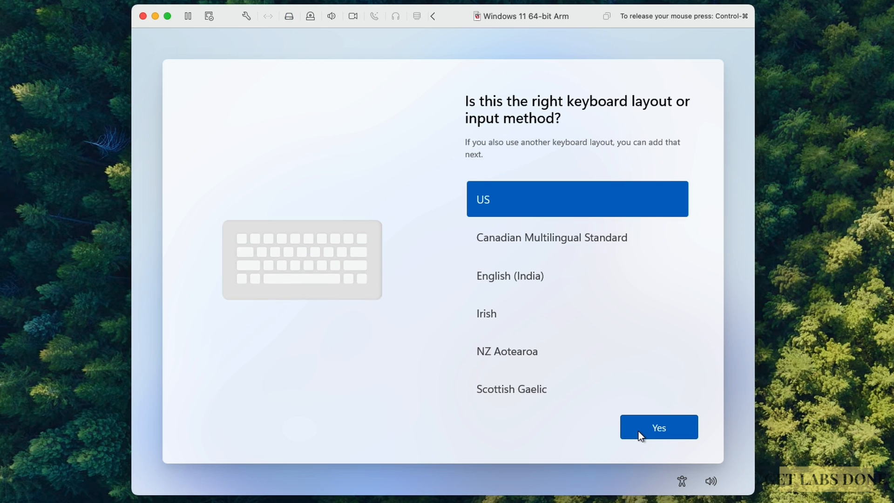
pyautogui.click(658, 427)
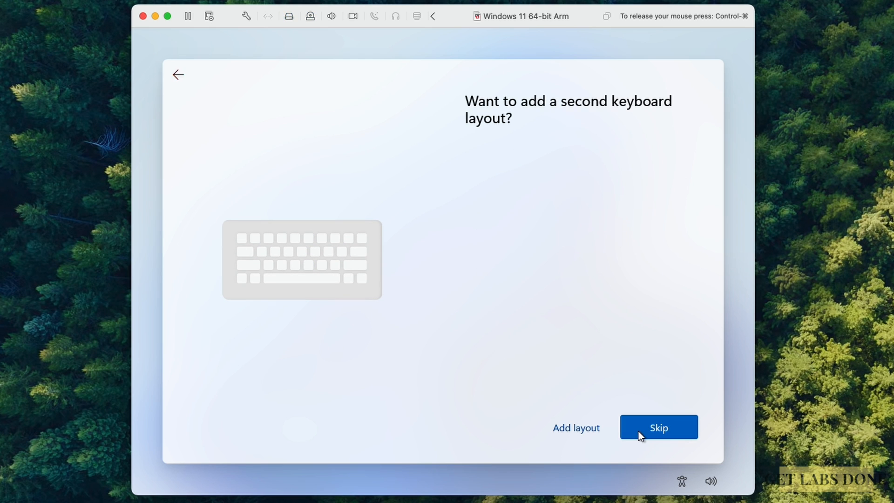
pyautogui.click(659, 427)
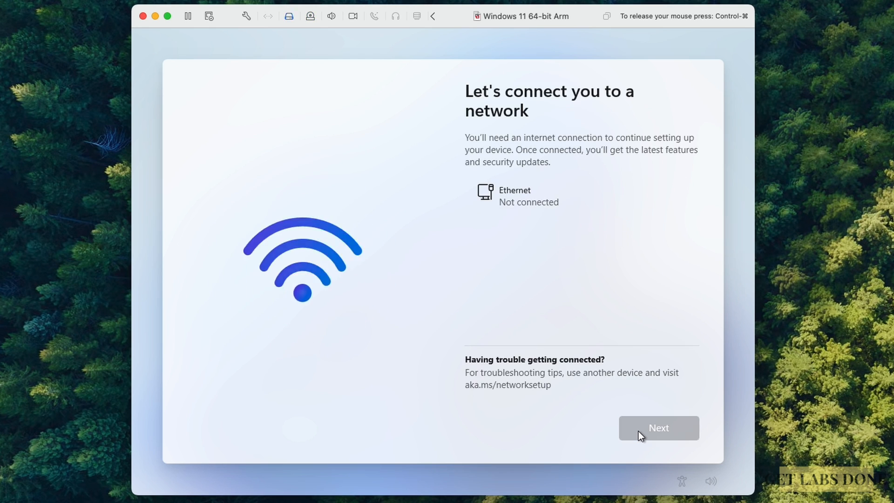
pyautogui.moveTo(546, 384)
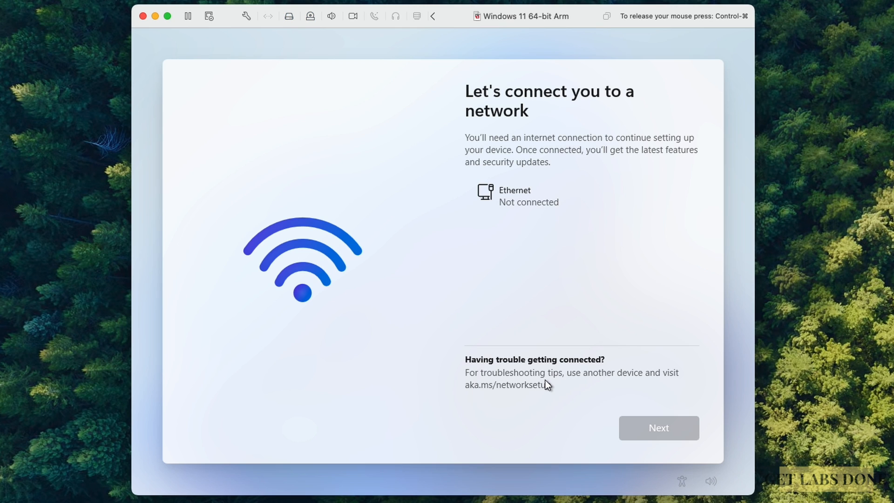
pyautogui.press('shift+fn+f10')
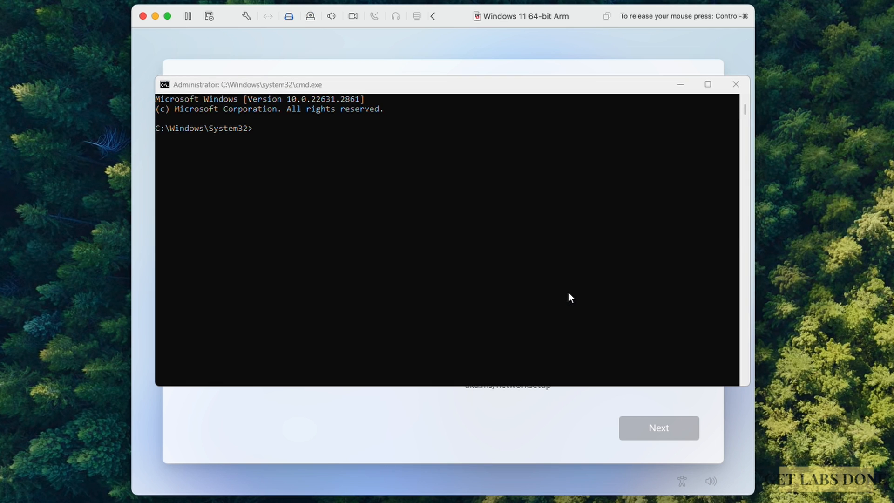
# - Run oobe\bypassnro in the command prompt so setup reboots without the network requirement
pyautogui.write('oobe\\b')
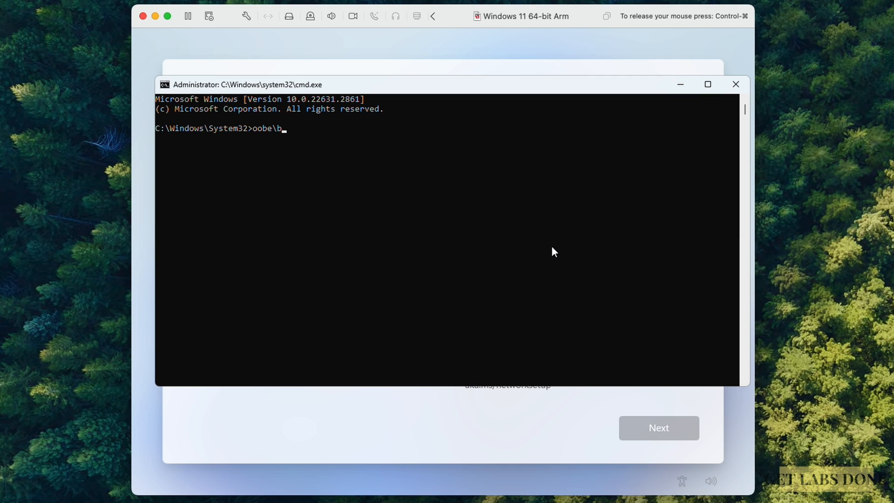
pyautogui.write('ypassnr')
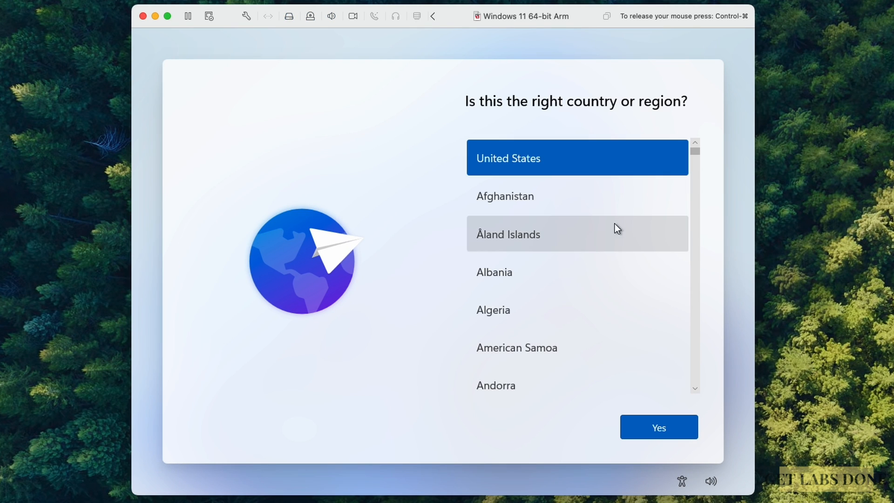
# - Confirm United States region, skip a second keyboard, continue offline and name the local account Saif
pyautogui.click(658, 427)
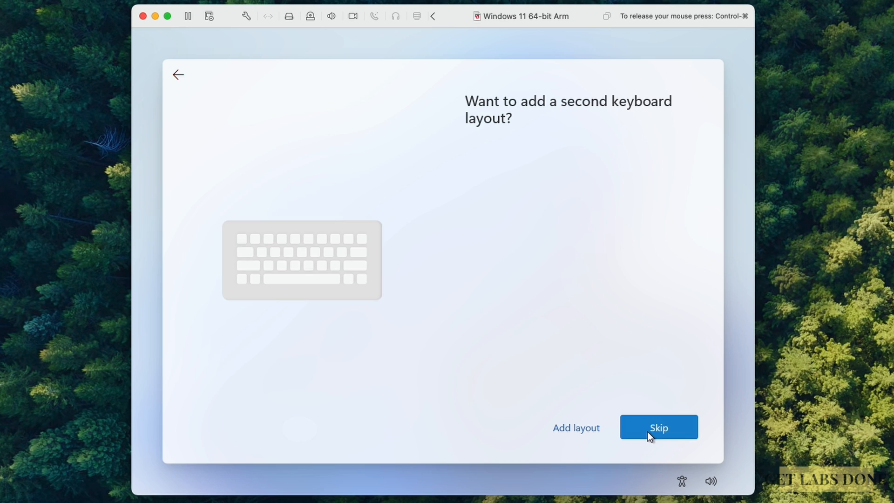
pyautogui.click(658, 428)
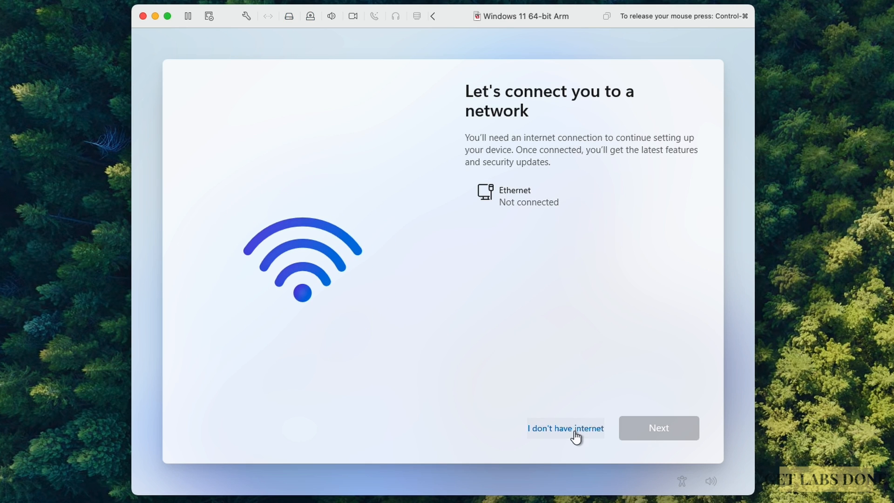
pyautogui.click(564, 428)
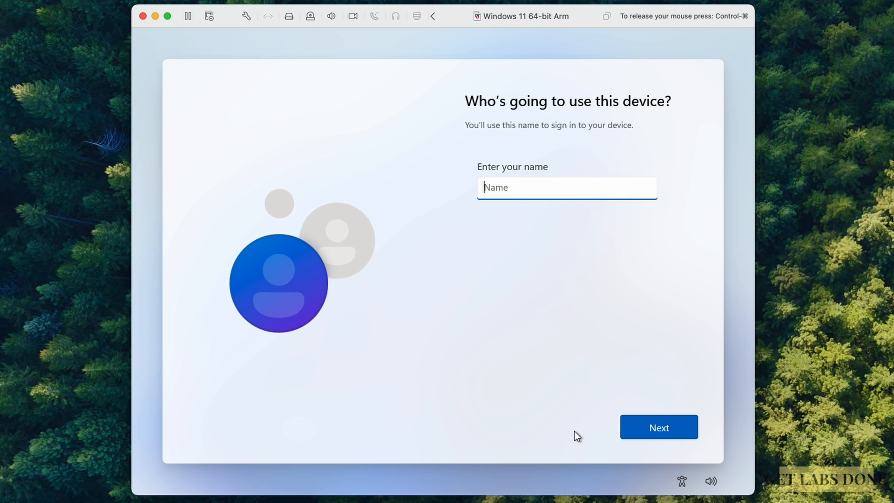
pyautogui.write('Saif')
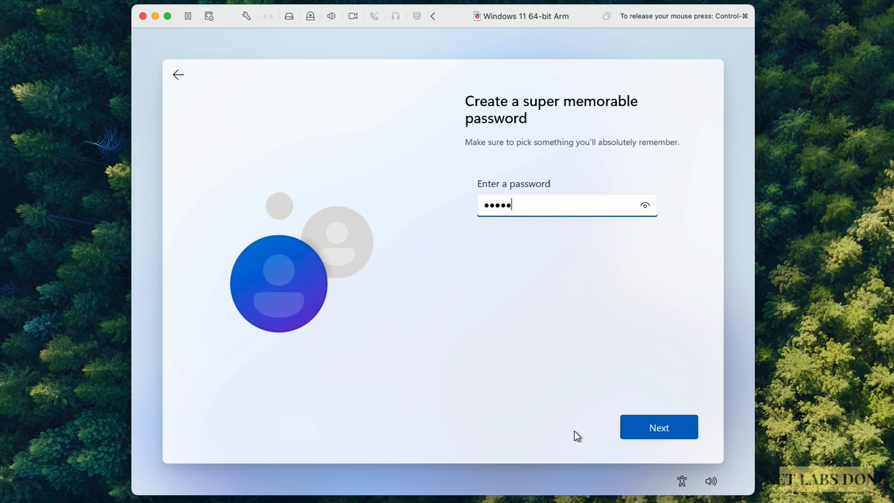
# - Accept the password, its confirmation and security questions, and turn off optional diagnostic data
pyautogui.click(659, 428)
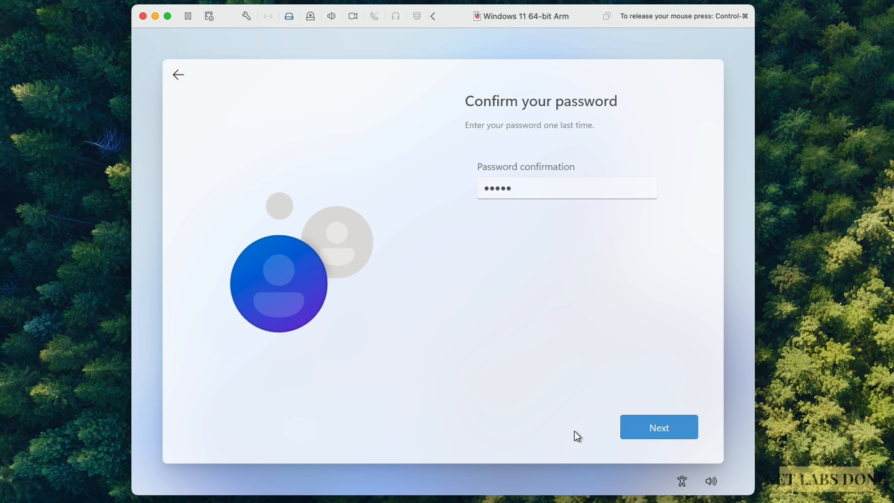
pyautogui.click(658, 427)
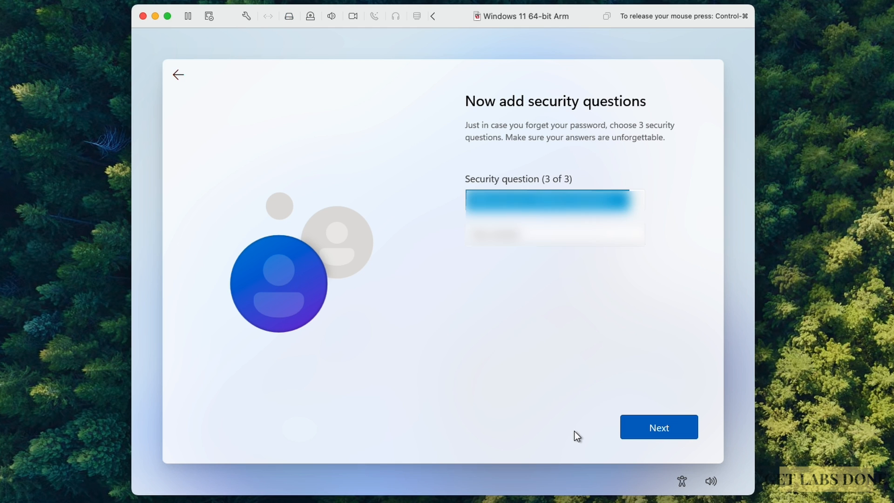
pyautogui.click(658, 427)
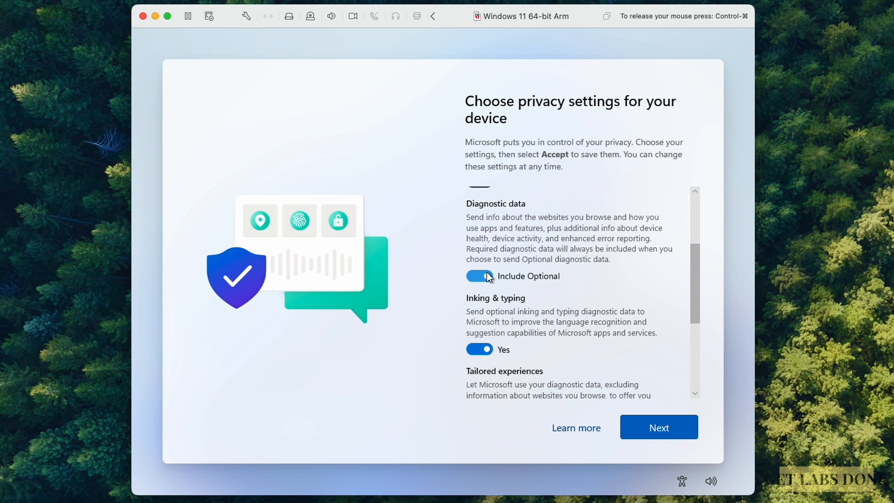
pyautogui.click(658, 427)
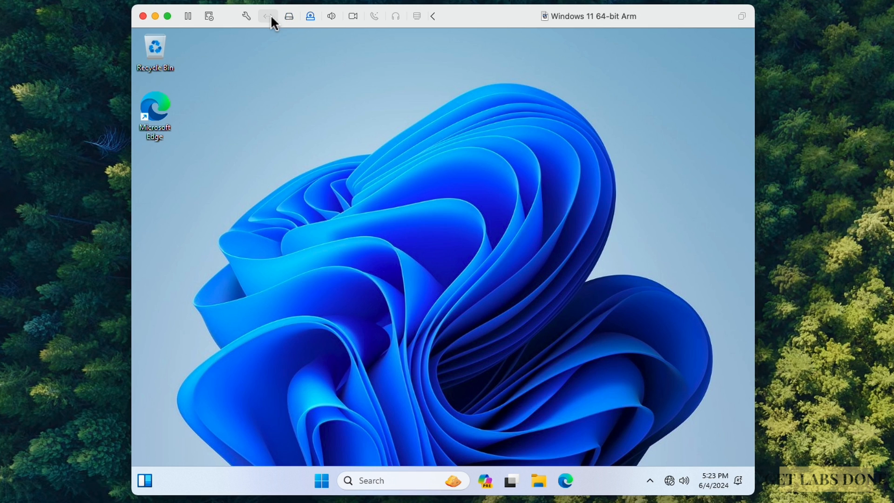
# - Connect the VM's virtual network adapter from the Fusion toolbar
pyautogui.click(267, 15)
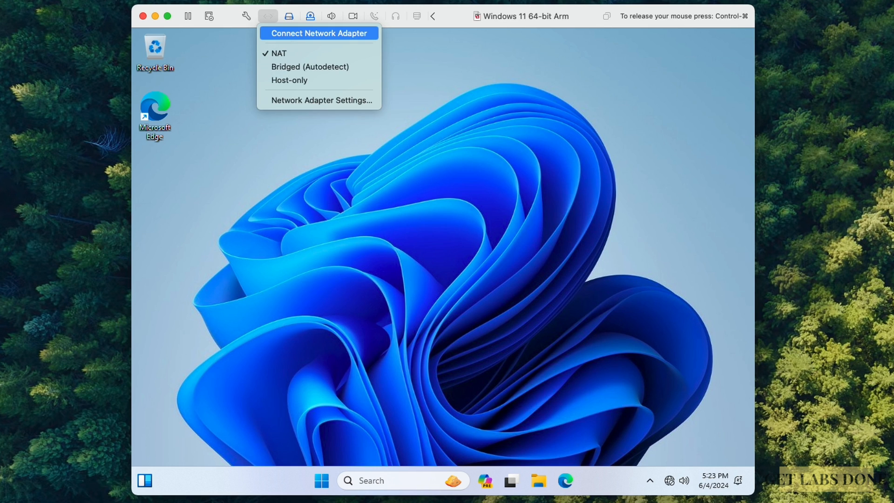
pyautogui.click(319, 33)
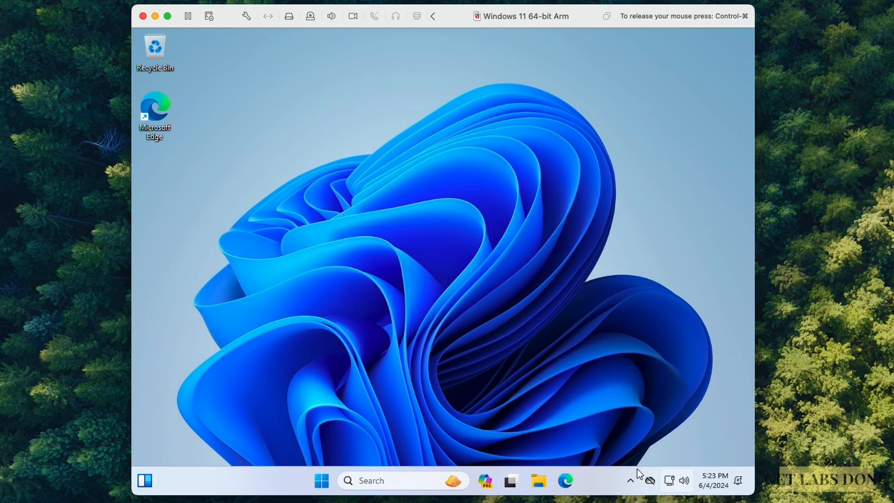
pyautogui.click(321, 481)
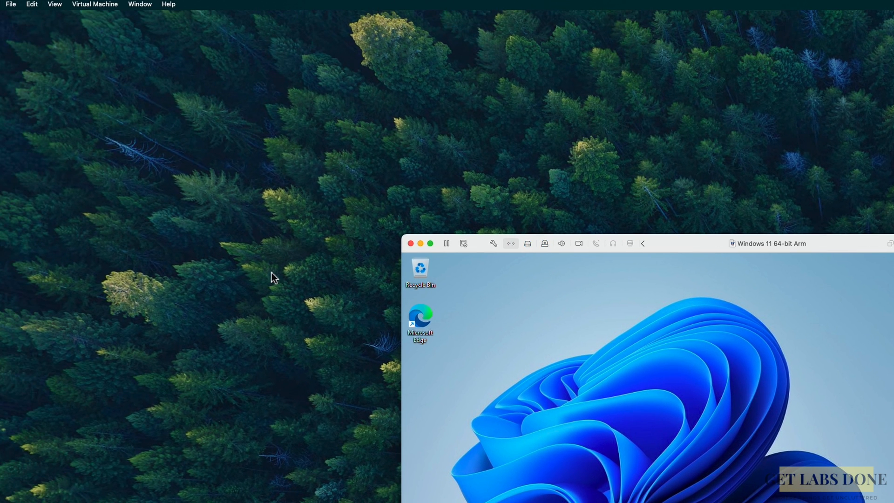
# - Attach the VMware Tools installer disc via Virtual Machine > Install VMware Tools and show it in File Explorer
pyautogui.click(95, 5)
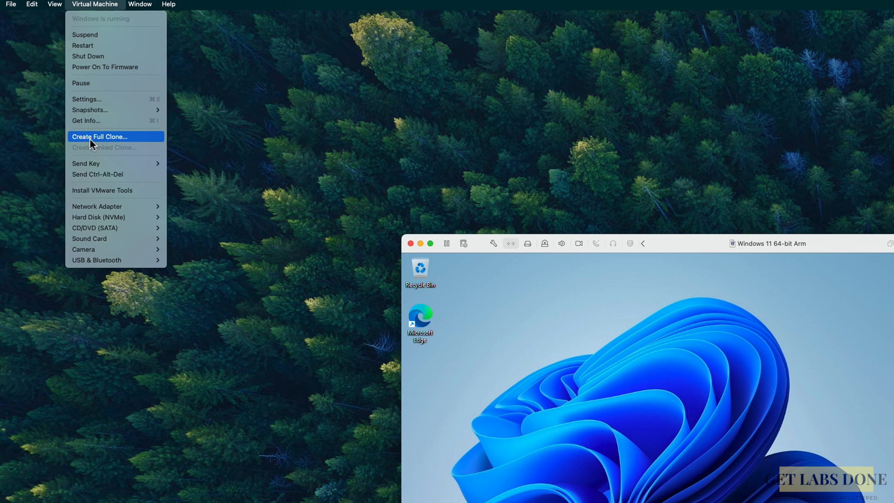
pyautogui.click(101, 190)
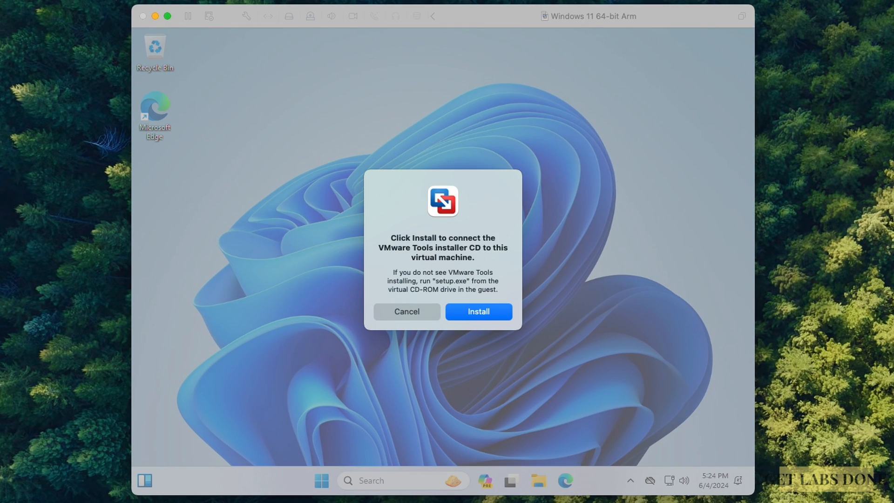
pyautogui.click(478, 311)
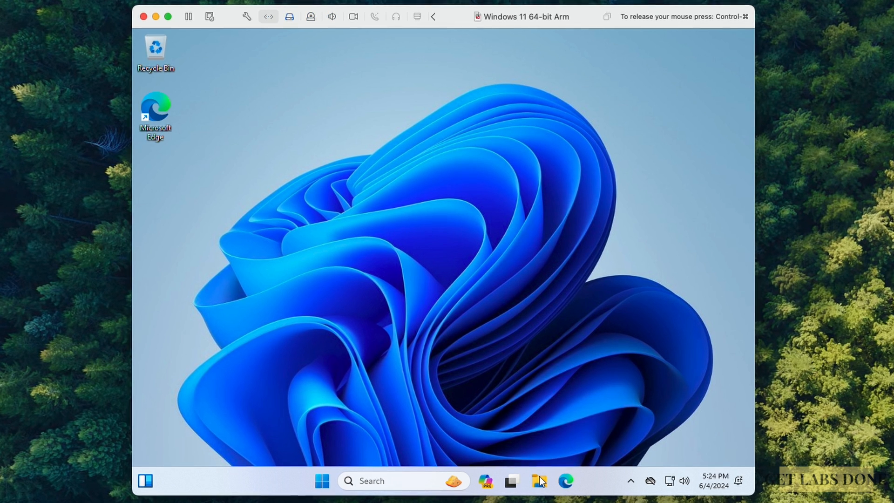
pyautogui.click(537, 480)
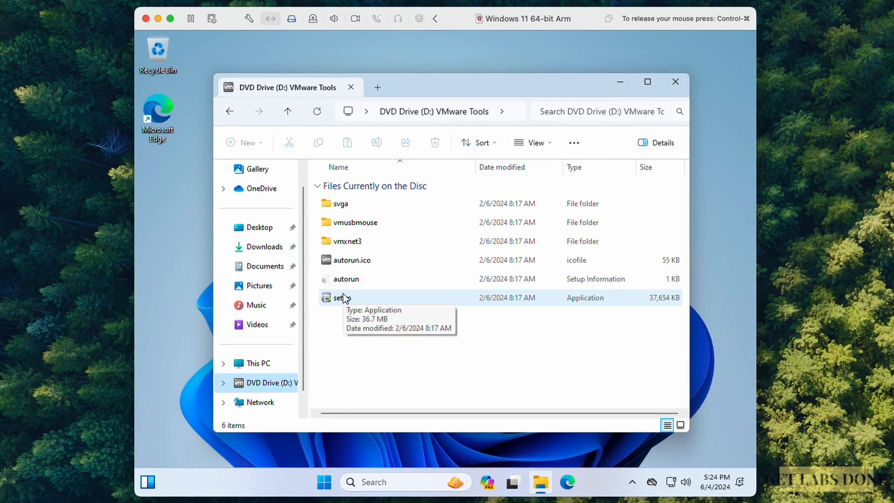
# - Run setup from the VMware Tools DVD, finish the install and restart Windows to apply it
pyautogui.click(342, 297)
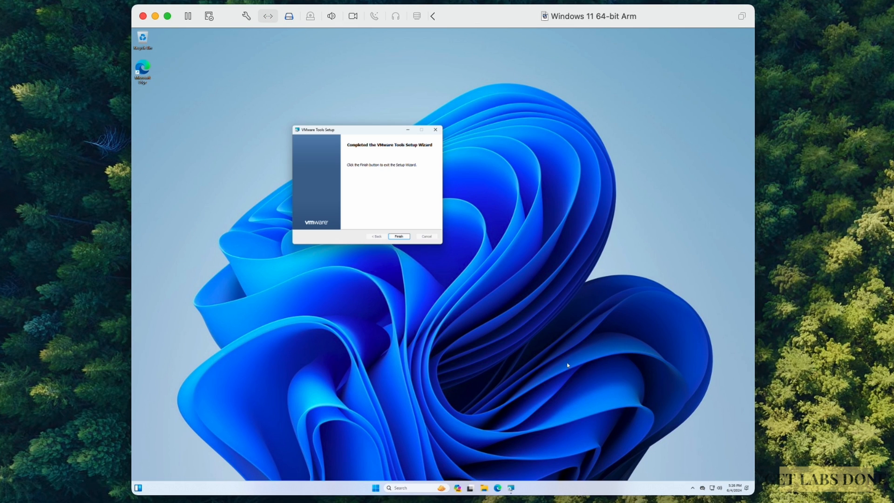
pyautogui.click(398, 235)
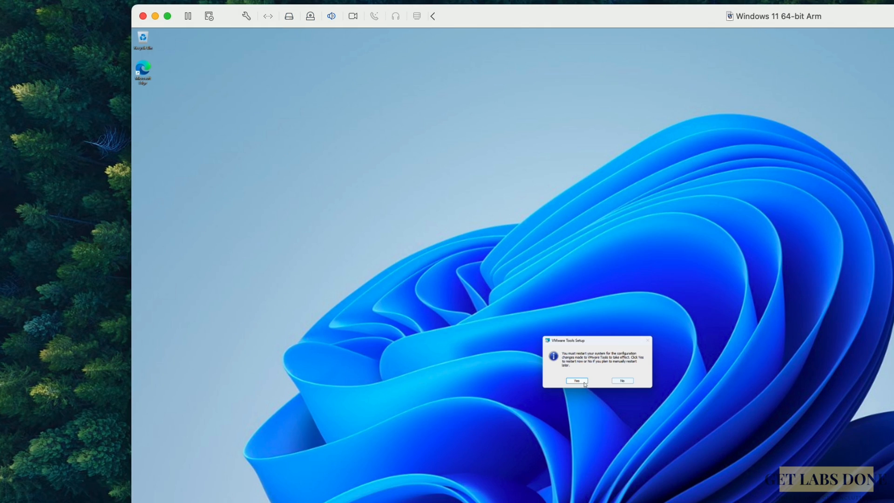
pyautogui.click(575, 380)
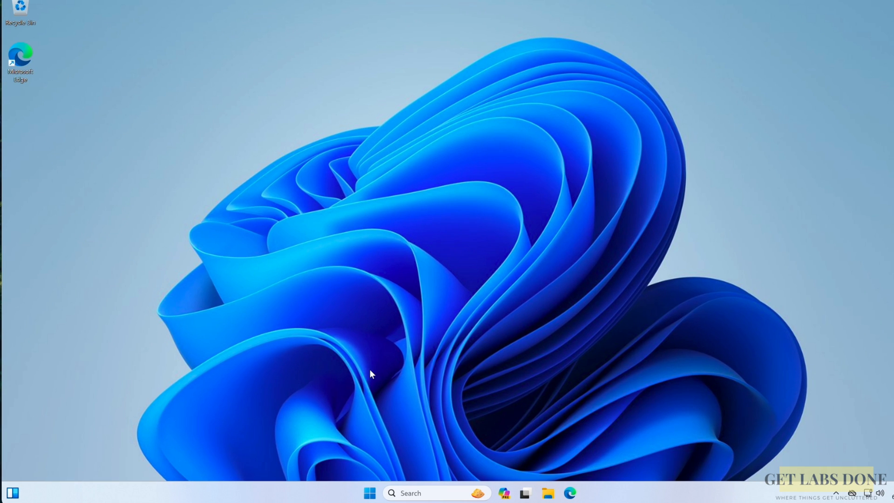
# - Review the signed-in account in Settings, confirming a local administrator account, then close it
pyautogui.click(369, 493)
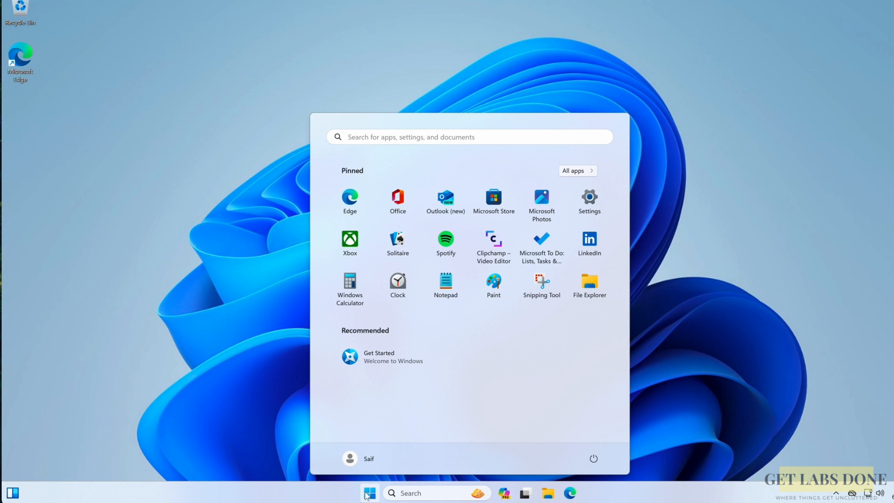
pyautogui.moveTo(357, 458)
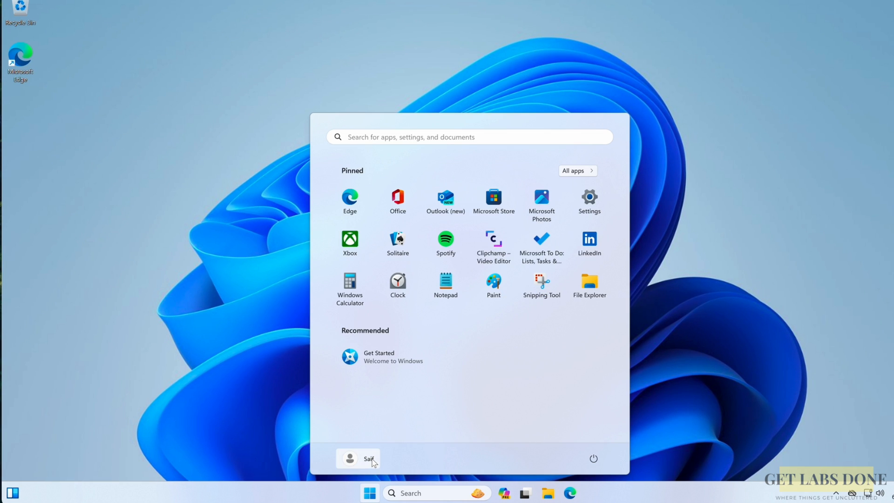
pyautogui.click(357, 458)
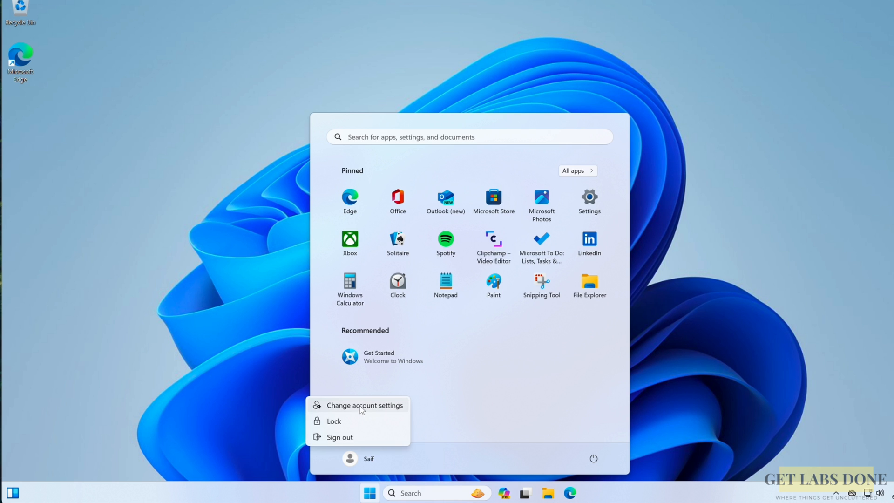
pyautogui.click(365, 405)
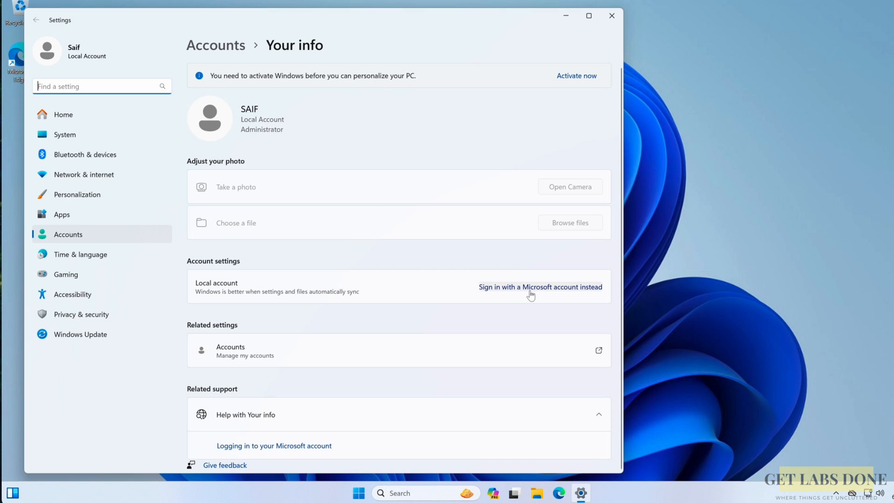
pyautogui.moveTo(530, 291)
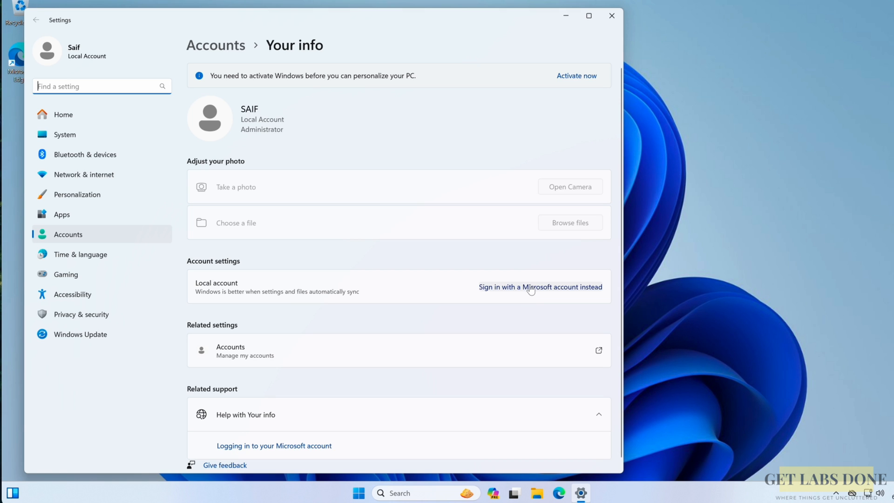
pyautogui.click(611, 16)
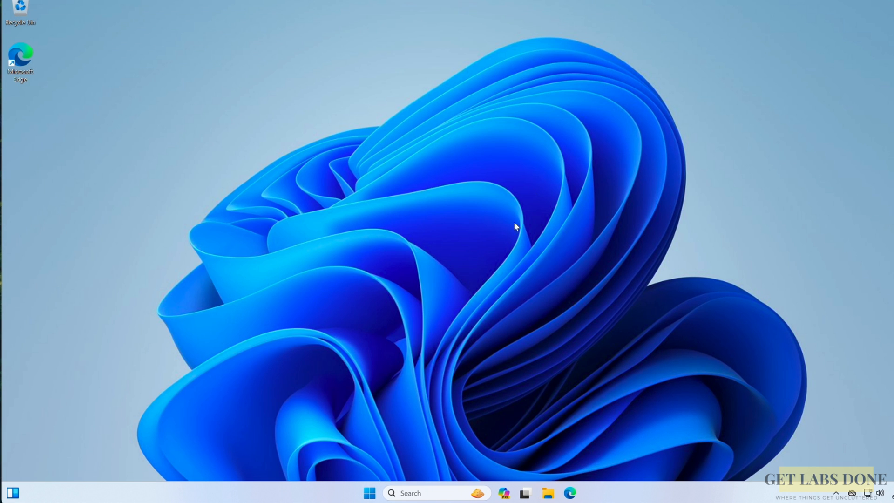
# - Launch Task Manager from the Start button's quick links
pyautogui.rightClick(368, 492)
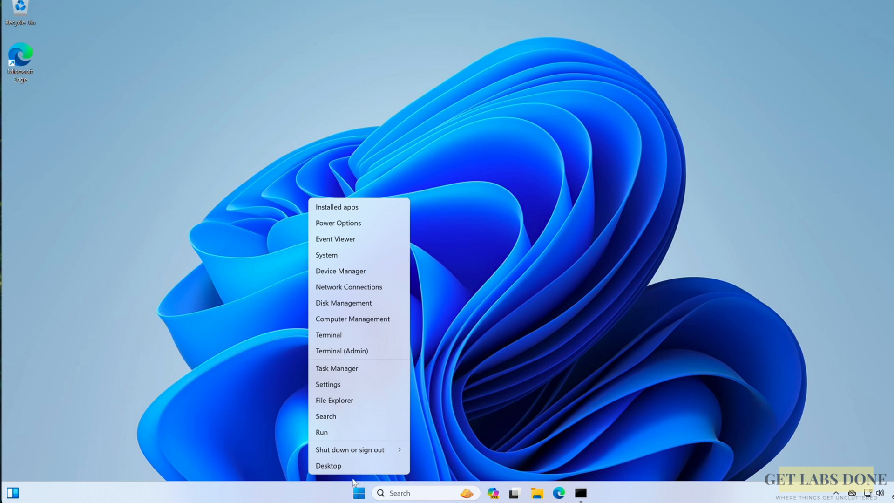
pyautogui.click(330, 371)
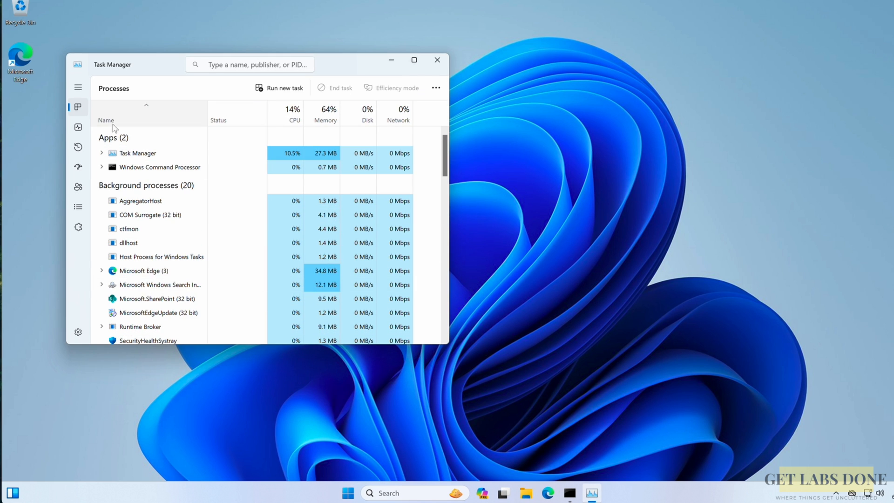
# - Check the Performance tab showing 2 CPU cores and 4.0 GB memory, then close Task Manager
pyautogui.click(78, 127)
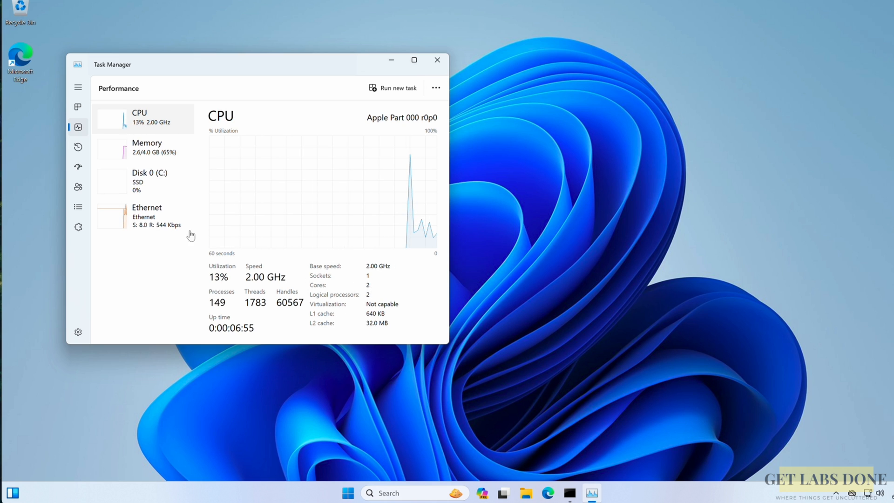
pyautogui.click(147, 147)
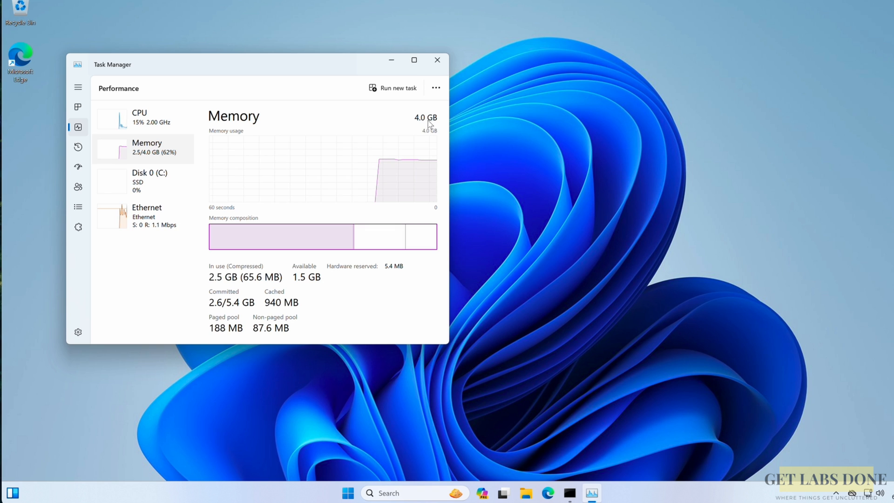
pyautogui.moveTo(407, 129)
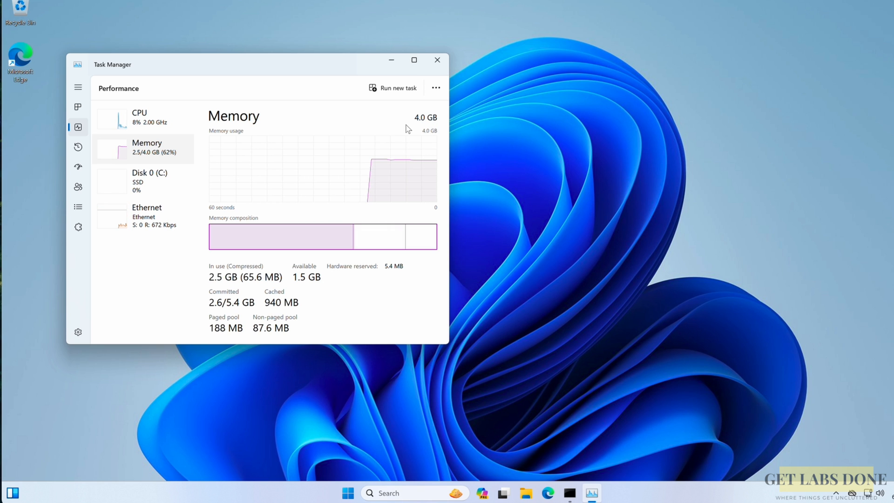
pyautogui.click(436, 59)
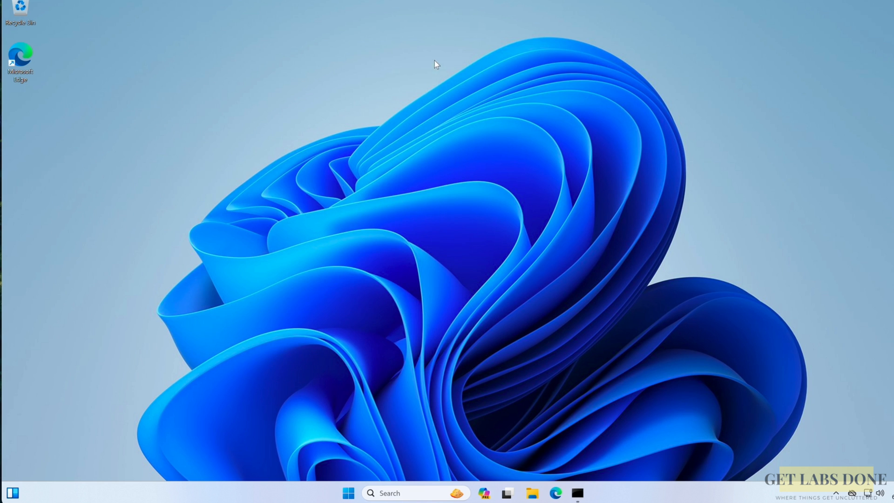
# - Shut down the Windows guest from Start > Power
pyautogui.click(347, 492)
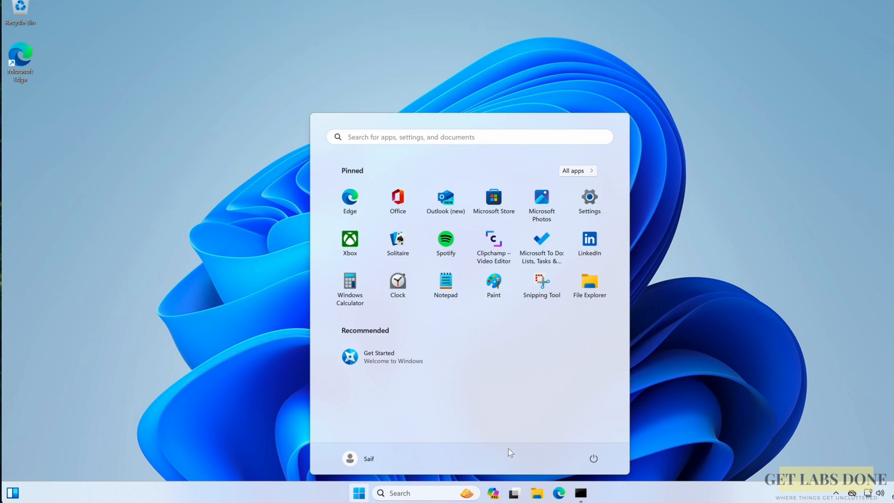
pyautogui.click(593, 458)
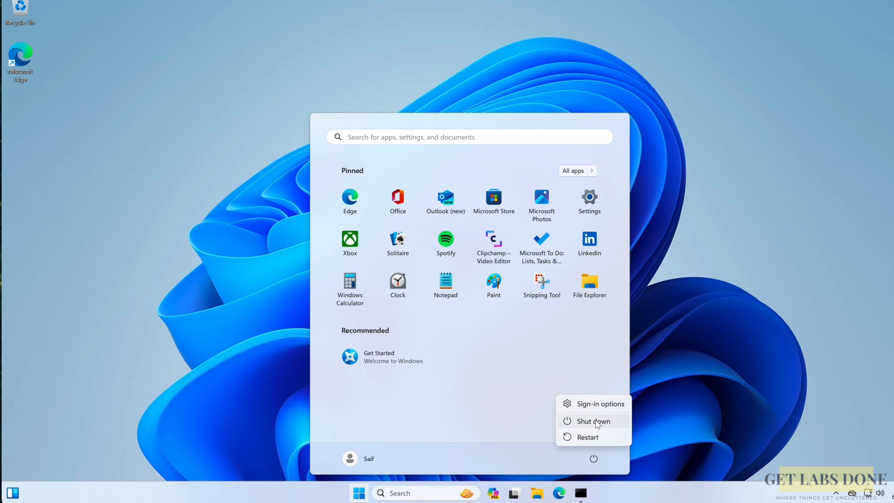
pyautogui.click(593, 421)
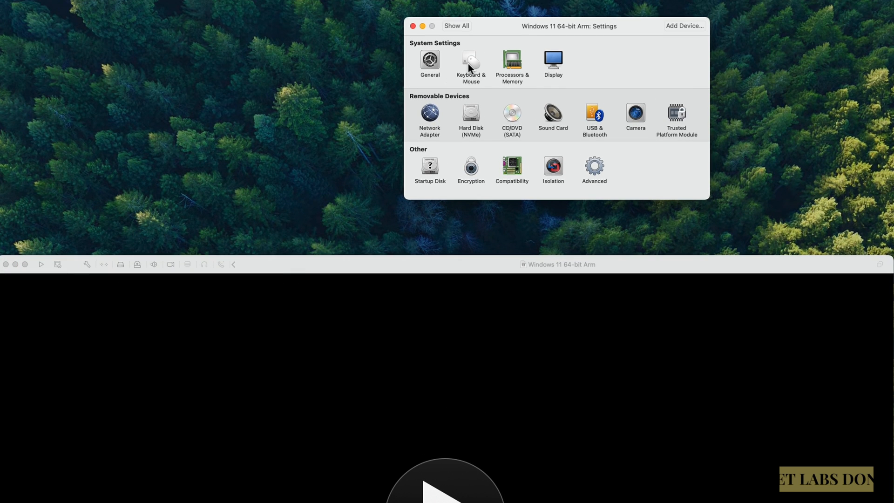
# - Set the VM to 4 processor cores and 8192 MB memory in Processors & Memory, then close settings
pyautogui.click(511, 62)
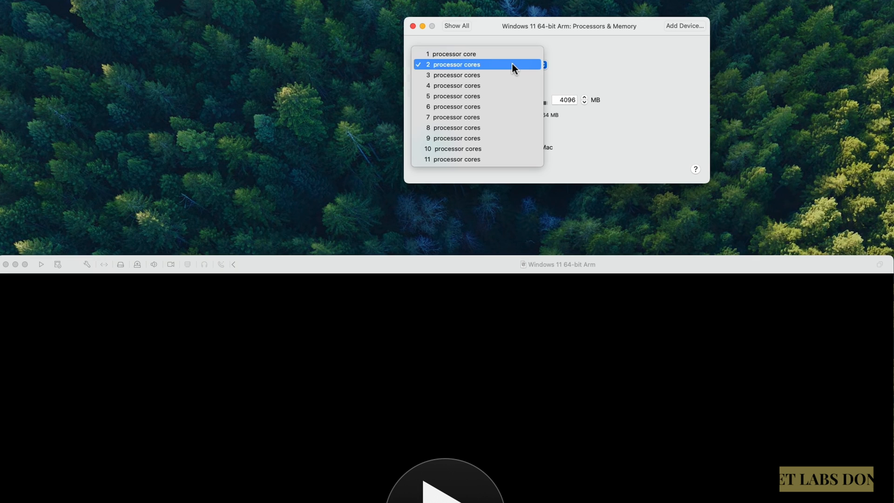
pyautogui.click(456, 86)
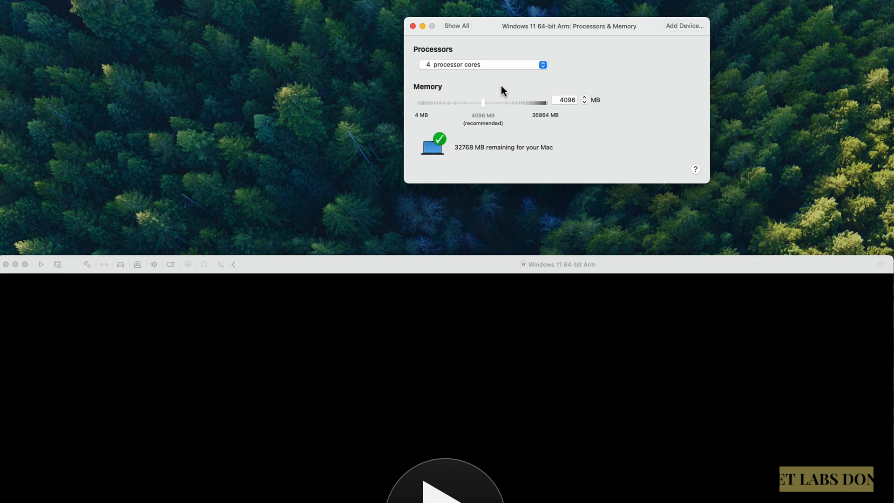
pyautogui.click(564, 99)
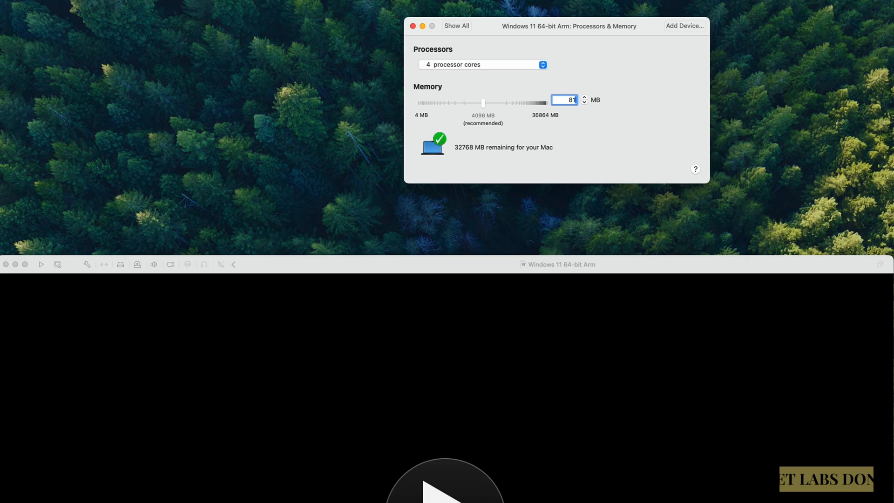
pyautogui.write('8192')
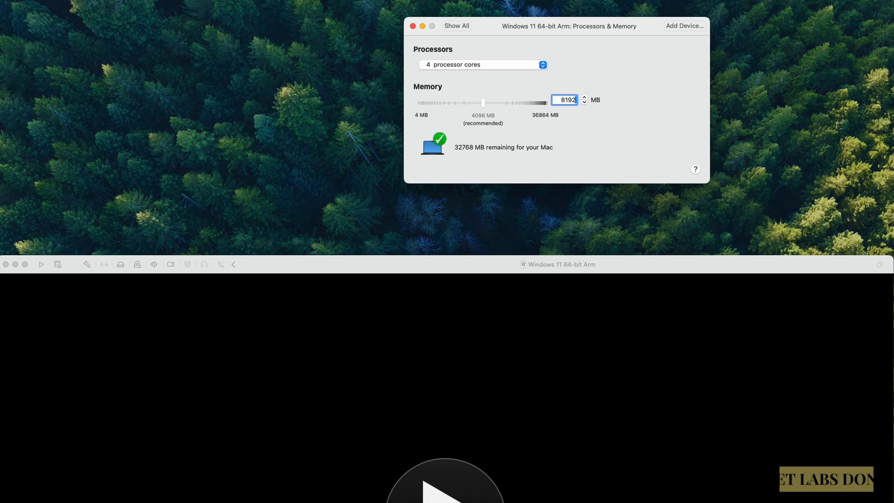
pyautogui.moveTo(513, 150)
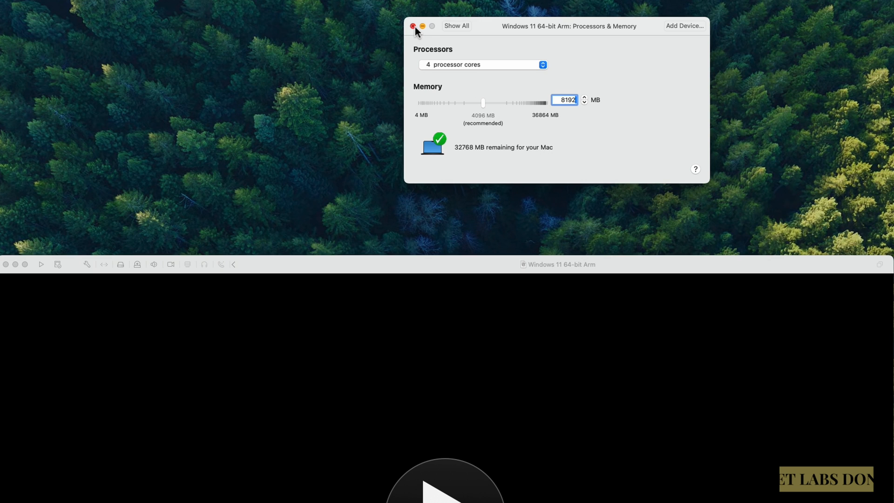
pyautogui.click(414, 26)
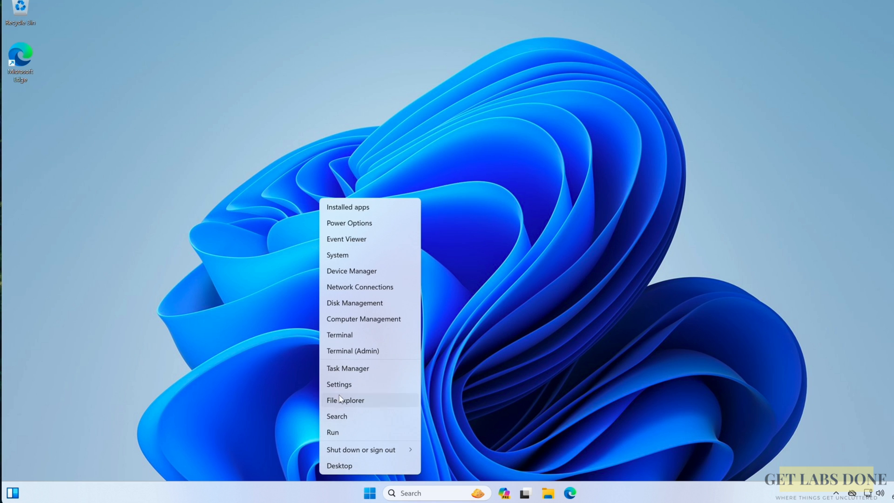
# - Confirm in Task Manager's Performance tab that the guest now has 4 CPU cores and 8.0 GB memory
pyautogui.click(347, 367)
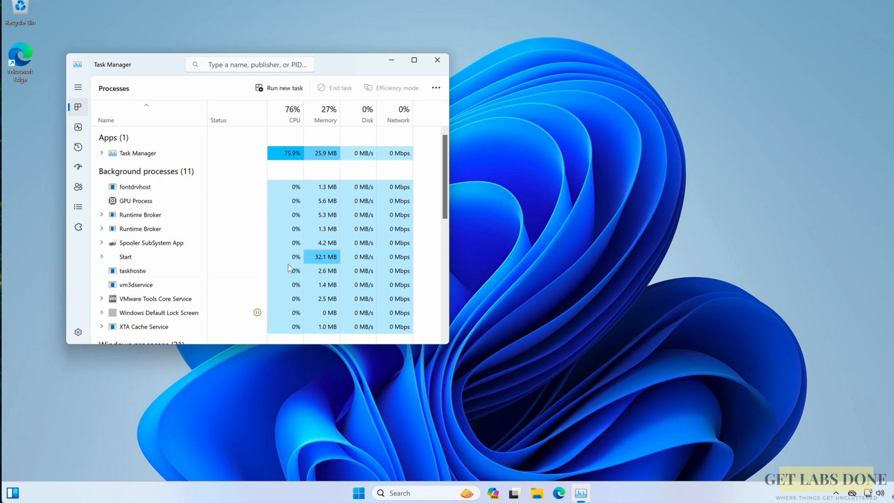
pyautogui.click(79, 127)
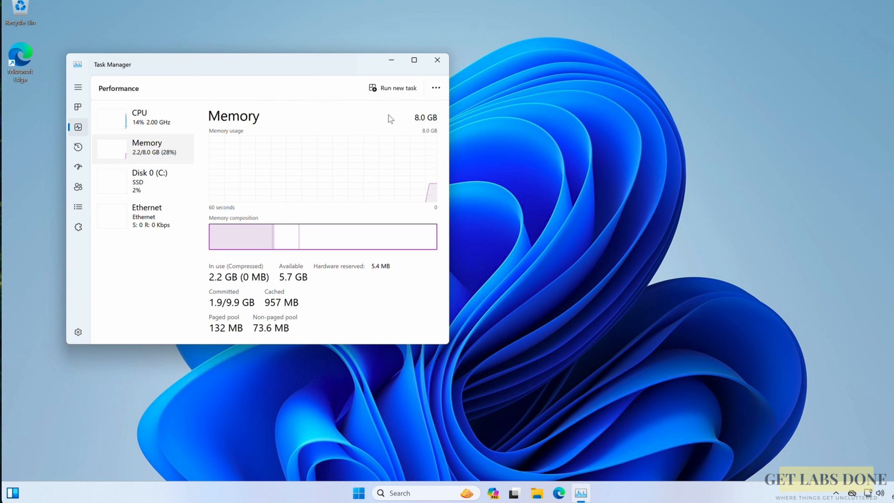
pyautogui.moveTo(153, 121)
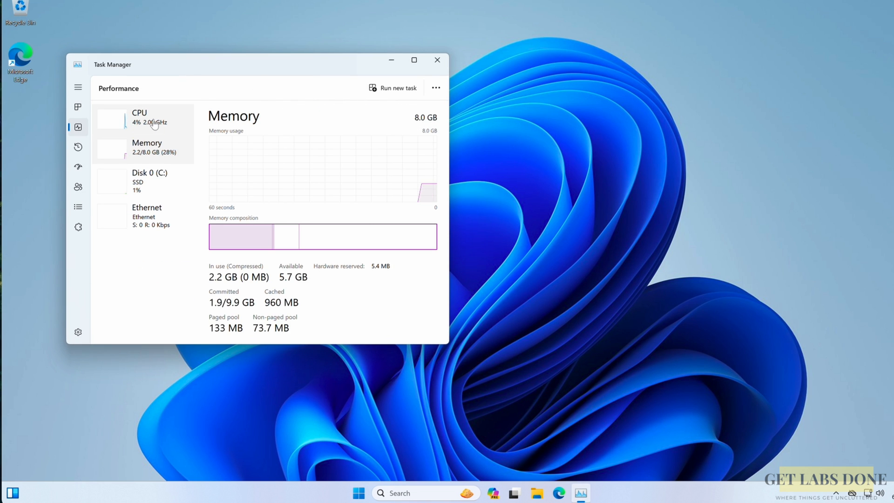
pyautogui.click(143, 117)
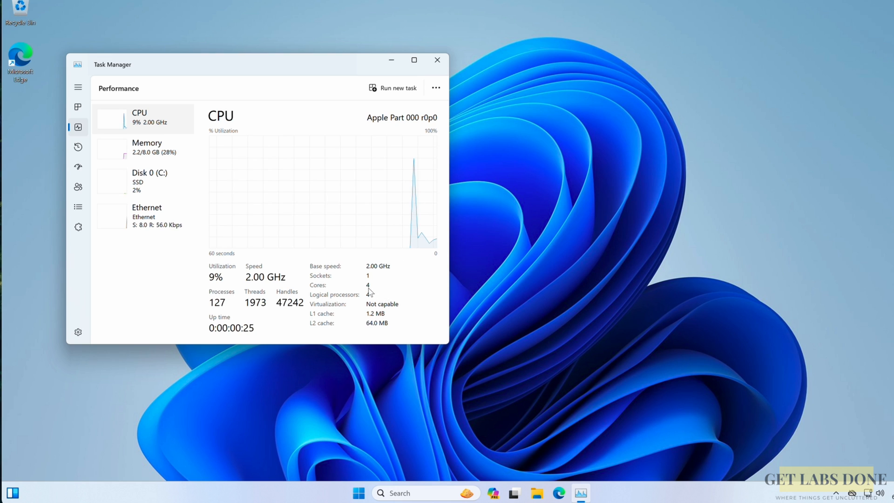
pyautogui.moveTo(549, 288)
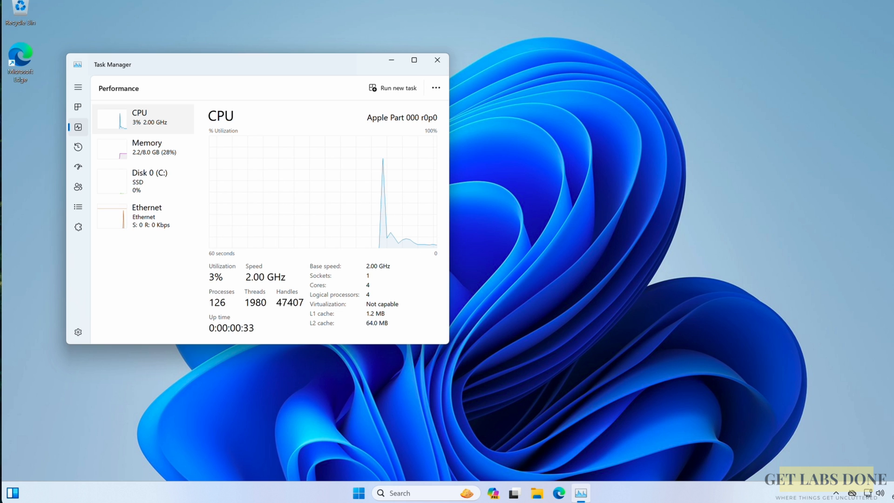
pyautogui.click(437, 59)
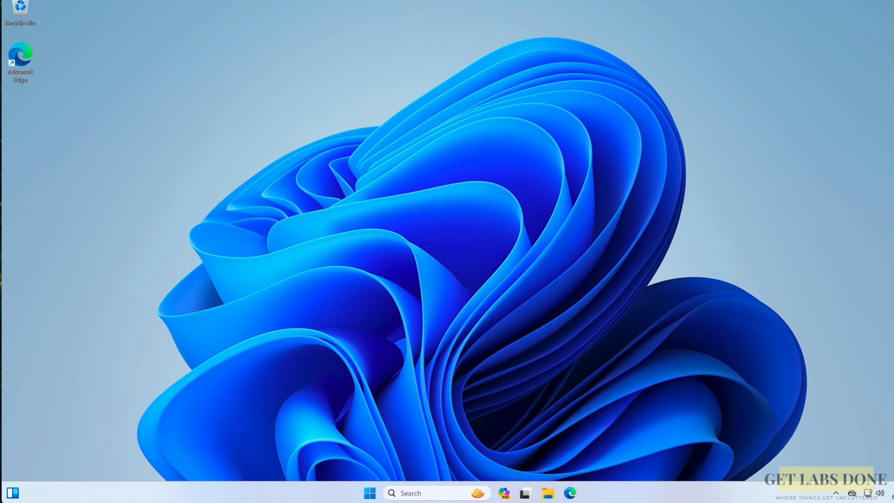
pyautogui.moveTo(479, 311)
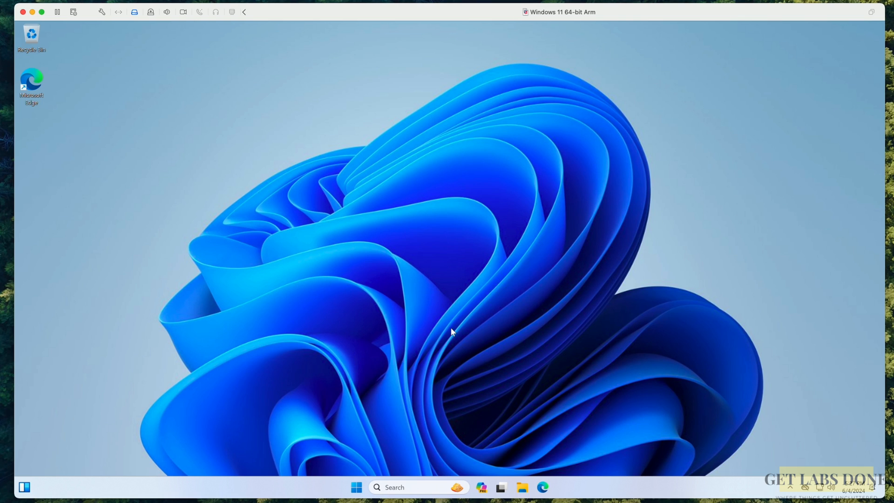
pyautogui.moveTo(430, 370)
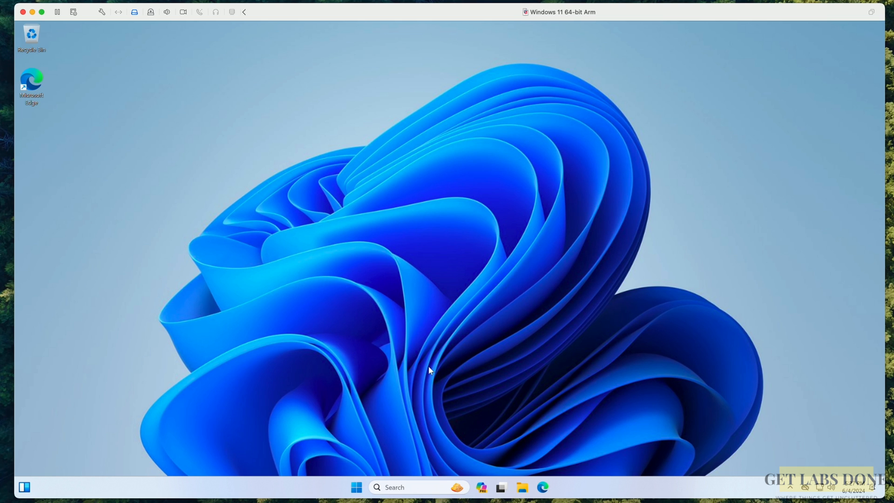
pyautogui.moveTo(357, 487)
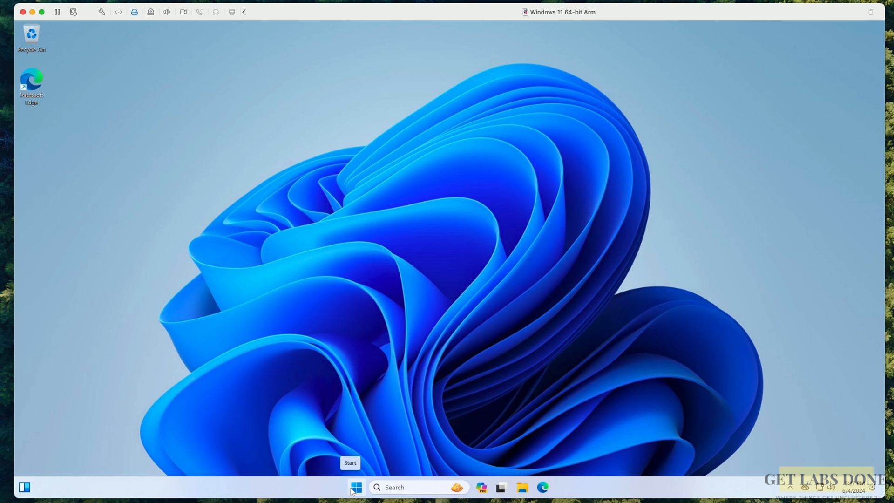
# - Bring up the Start menu on the booted Windows 11 desktop
pyautogui.click(356, 487)
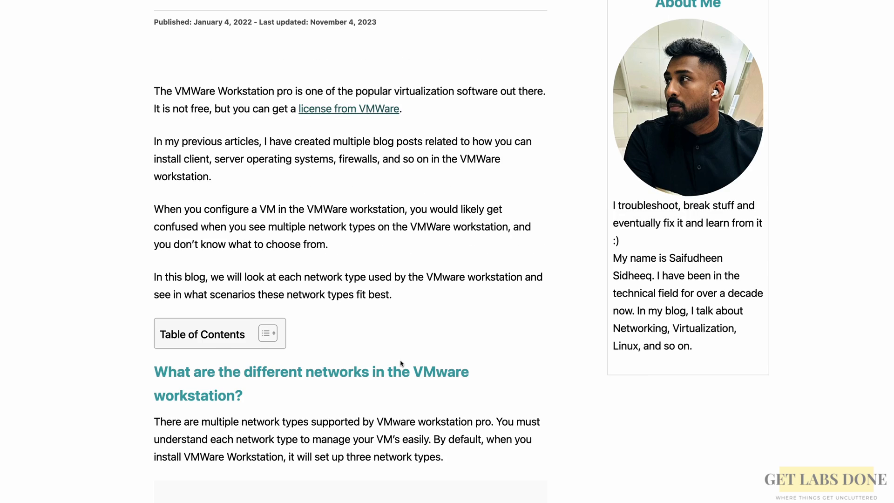
# - Scroll down through the Get Labs Done article on VMware Workstation network types
pyautogui.scroll(-3)
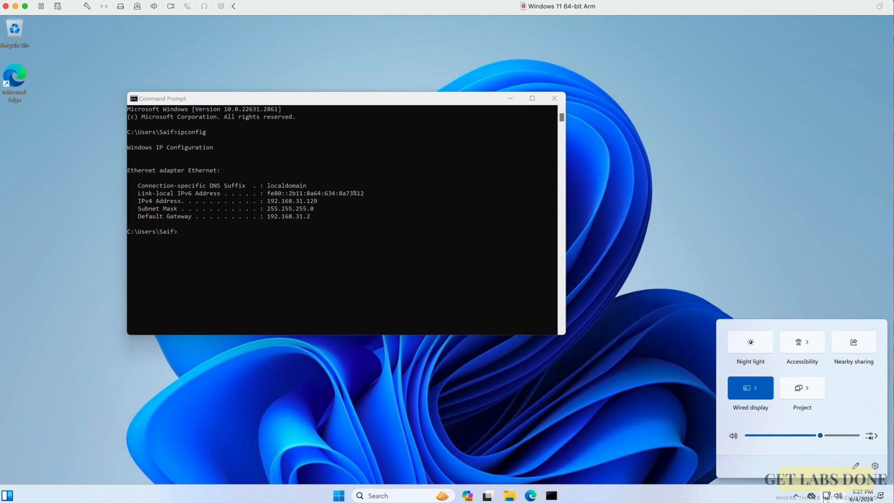
# - Run ipconfig in the Command Prompt to see the bridged address 192.168.1.249, gateway 192.168.1.1
pyautogui.click(333, 227)
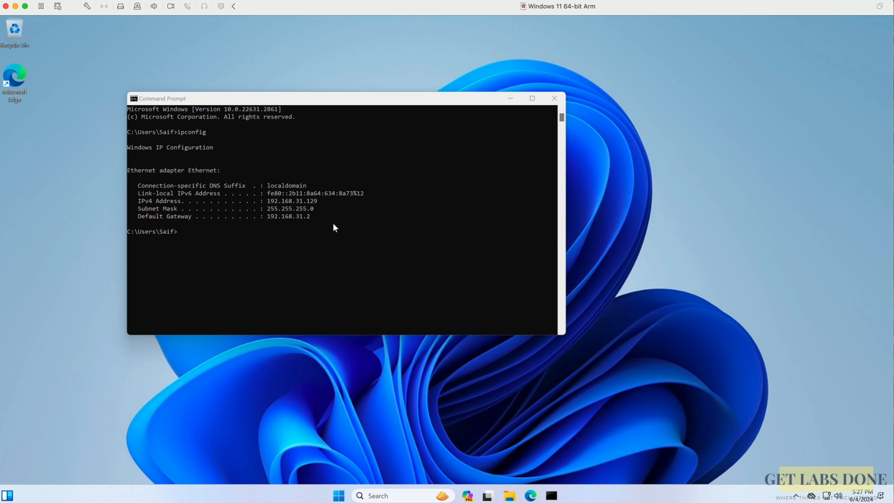
pyautogui.write('ipconfig')
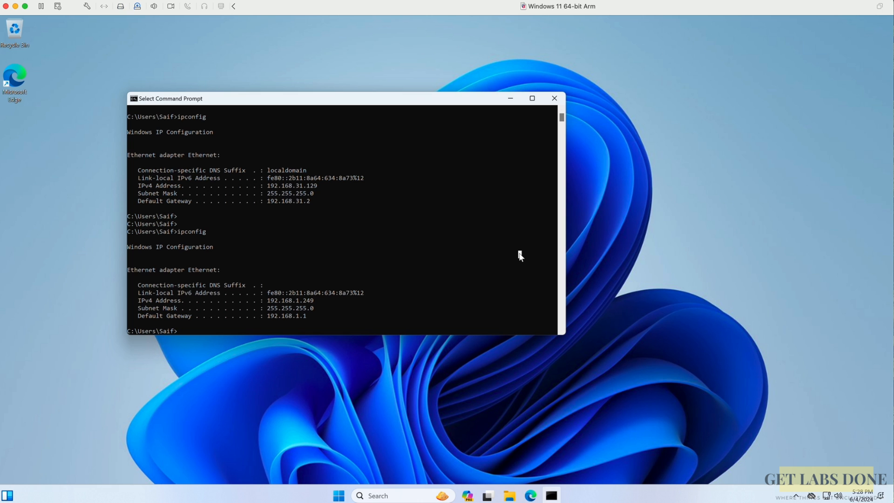
pyautogui.moveTo(476, 334)
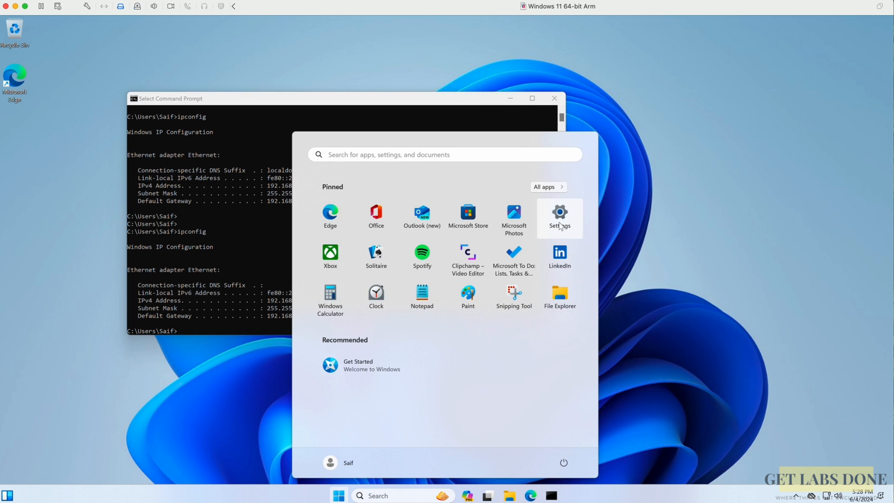
# - Enable Remote Desktop in Windows Settings and confirm, showing PC name DESKTOP-HBUOLNM
pyautogui.click(559, 217)
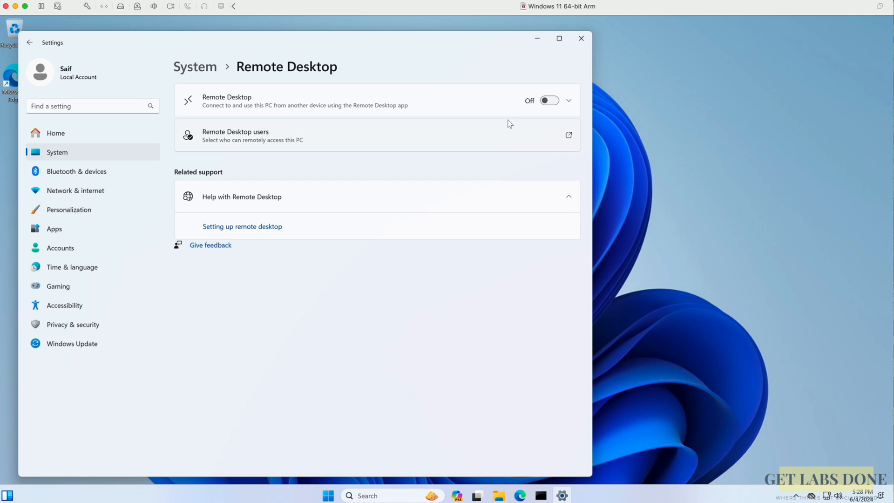
pyautogui.click(549, 101)
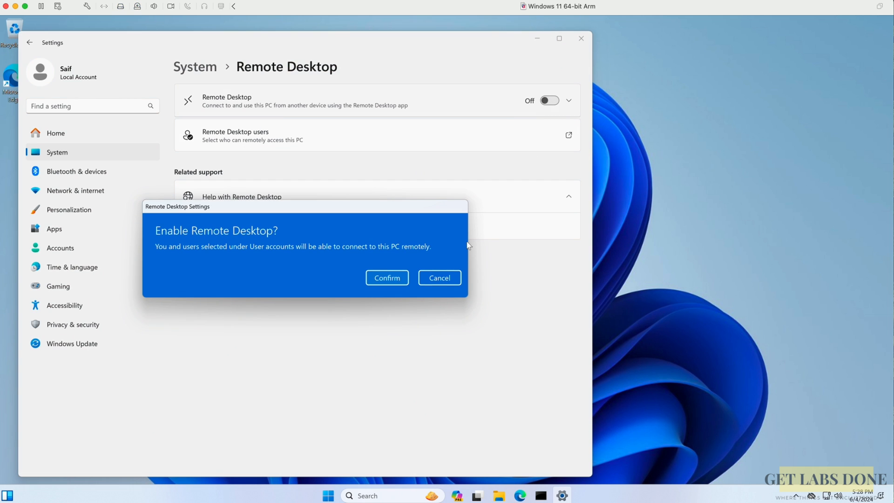
pyautogui.click(386, 278)
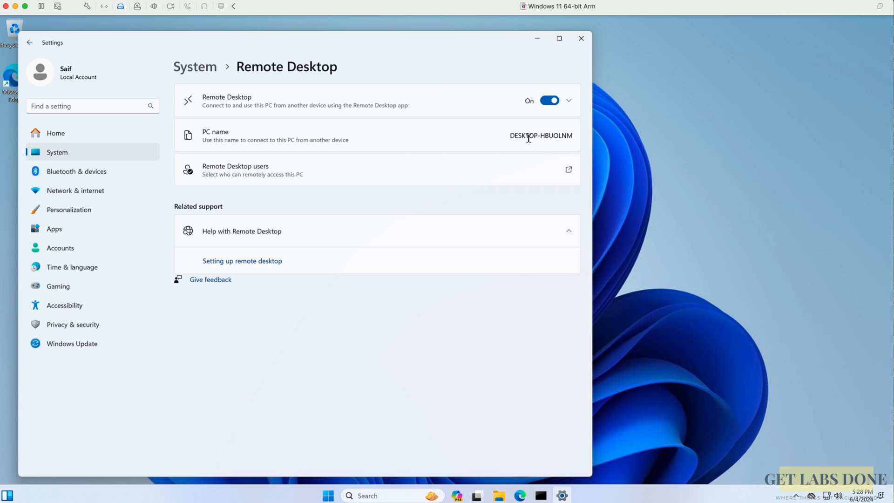
pyautogui.moveTo(280, 159)
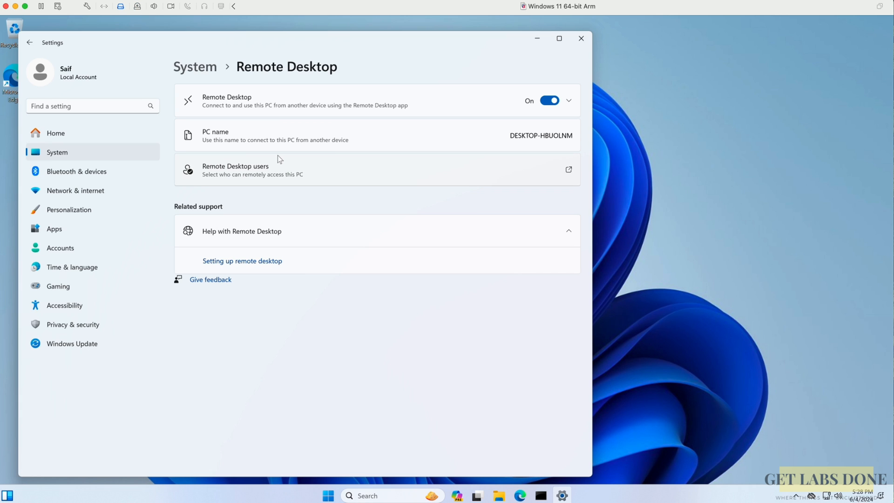
pyautogui.moveTo(323, 183)
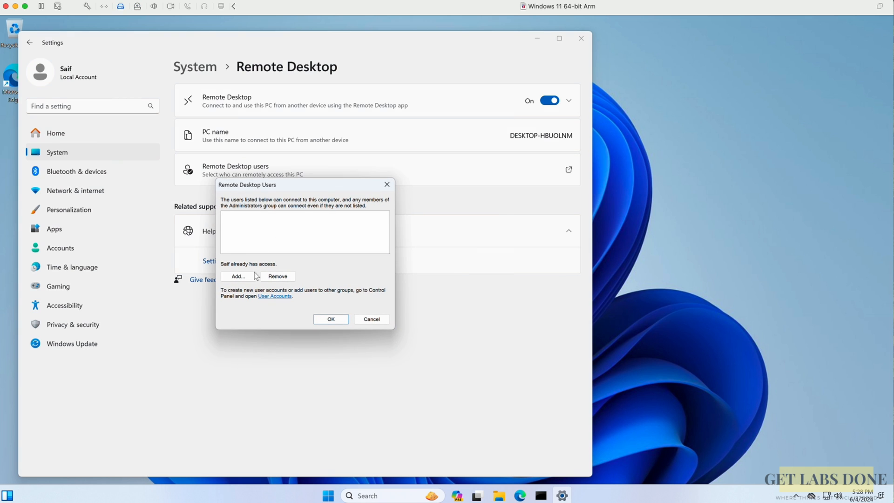
# - Add the local user account to the Remote Desktop users list and confirm
pyautogui.click(238, 276)
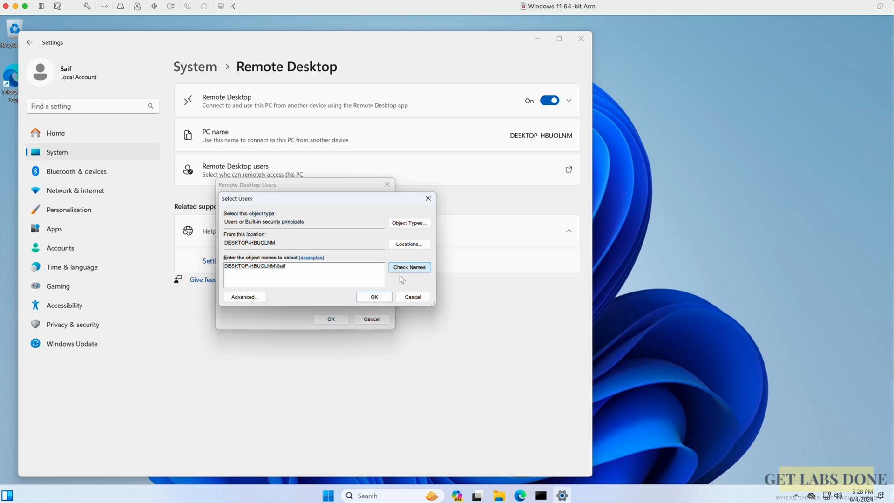
pyautogui.click(374, 296)
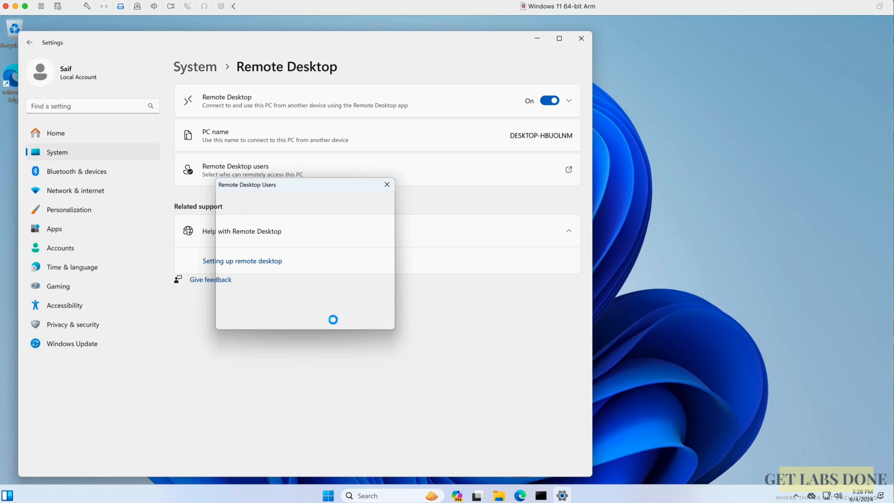
pyautogui.click(386, 184)
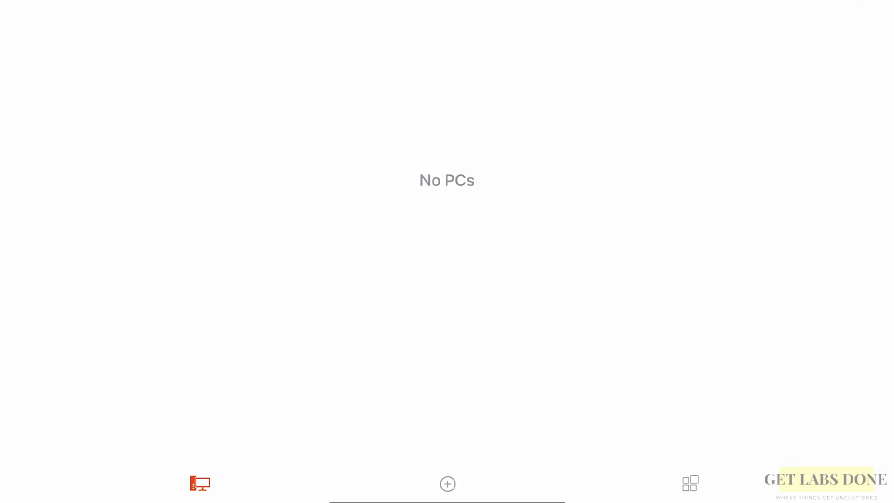
# - Add a Remote Desktop PC entry for 192.168.1.249 with user account saif and save it
pyautogui.click(447, 484)
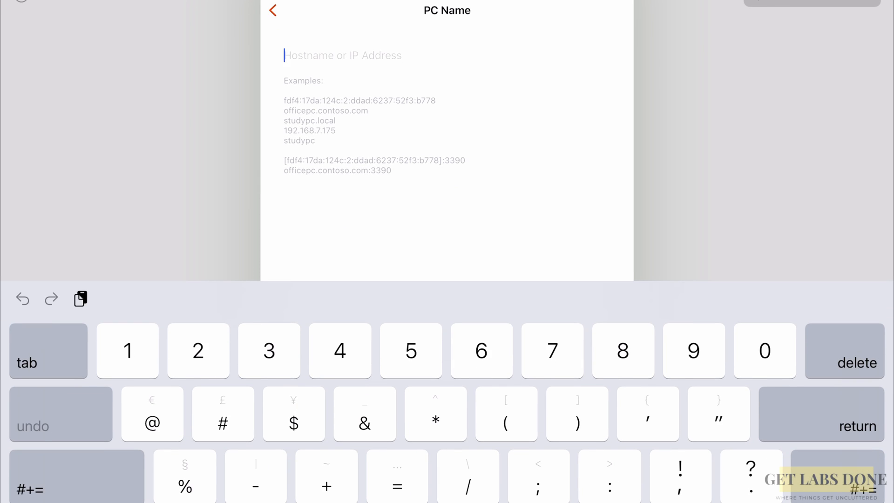
pyautogui.write('192.168.1.249')
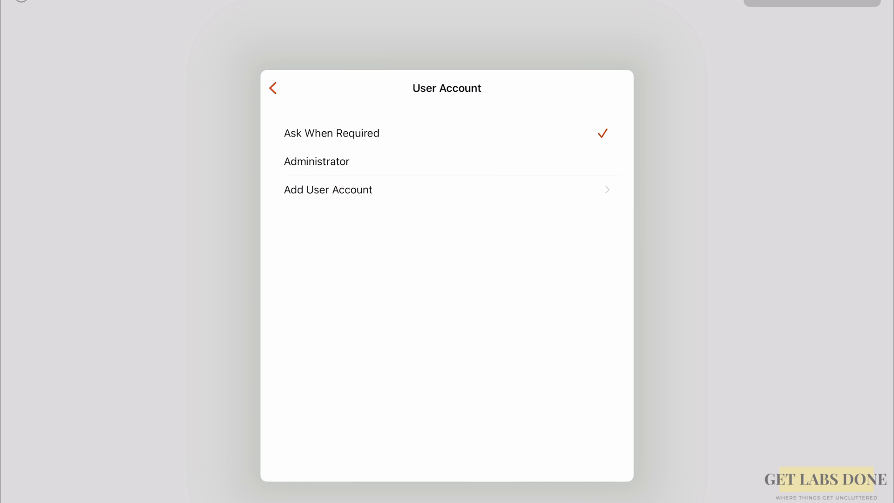
pyautogui.click(328, 189)
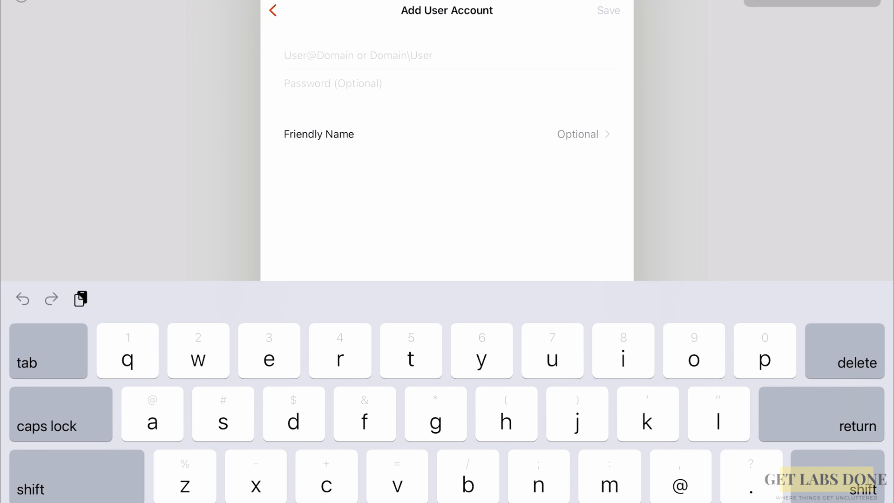
pyautogui.write('saif')
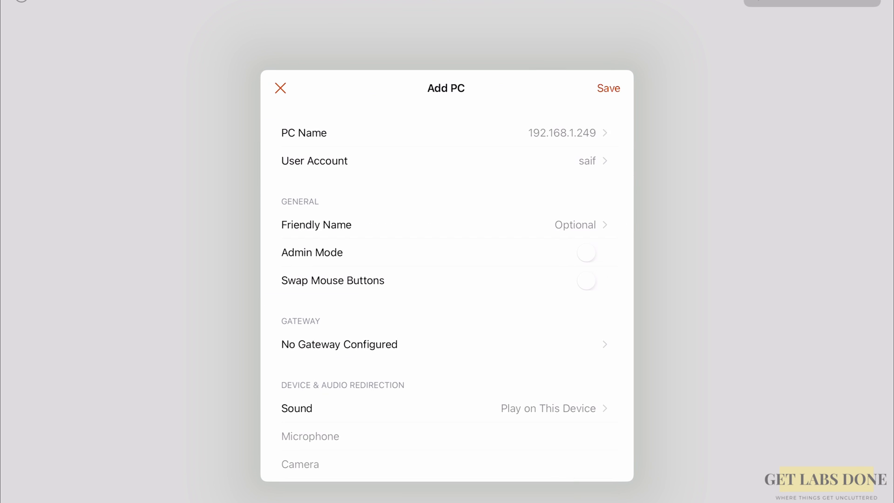
pyautogui.click(608, 87)
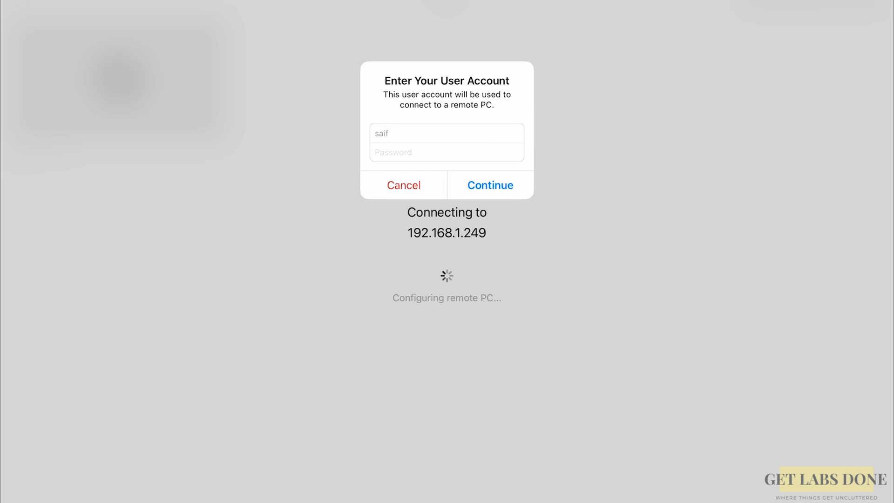
# - Connect from the iPad to 192.168.1.249 with the password and focus the remote Settings window
pyautogui.click(446, 152)
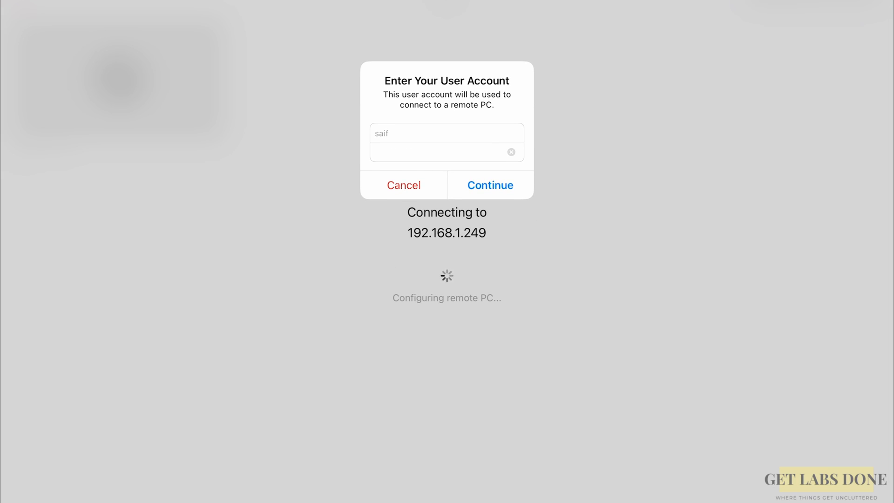
pyautogui.click(488, 185)
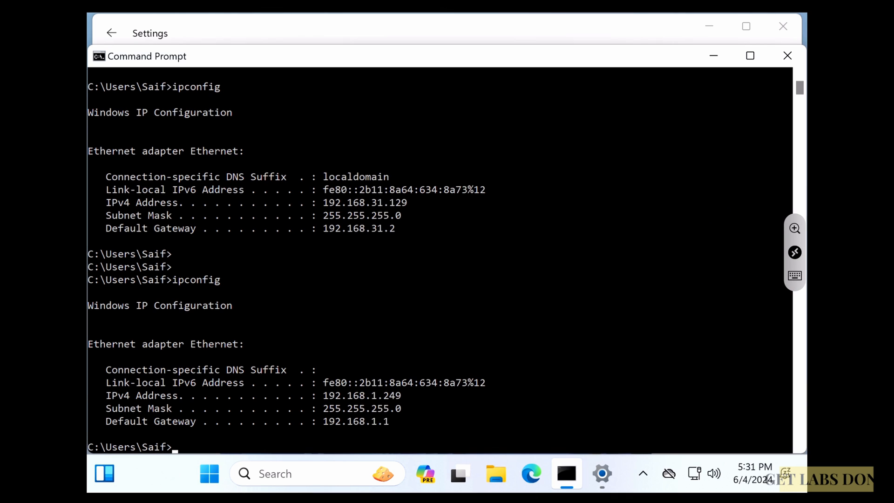
pyautogui.click(602, 473)
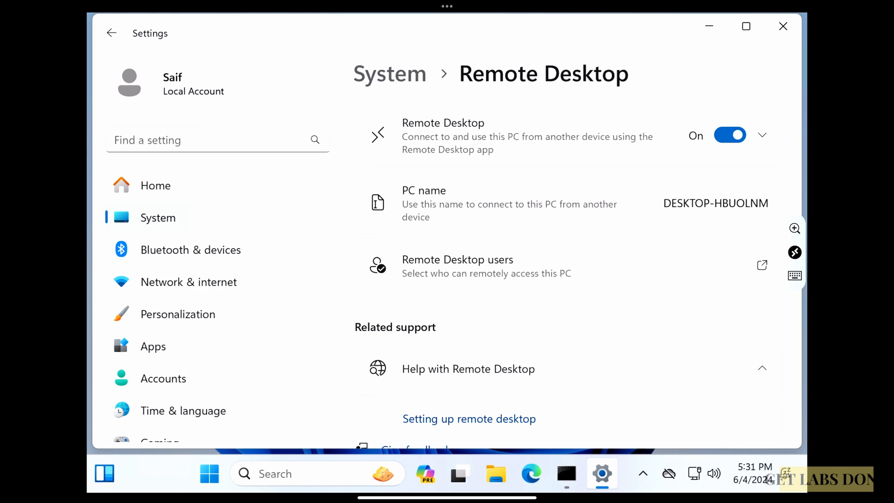